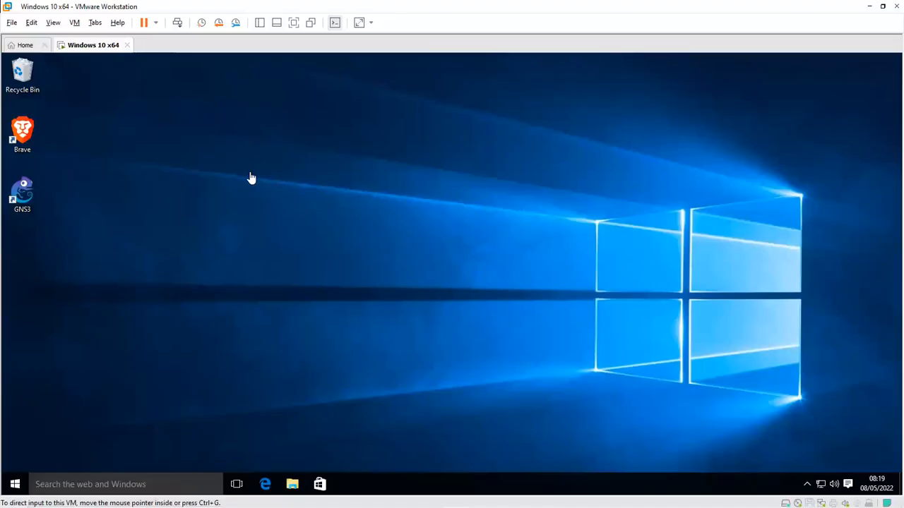
mouse_move(159, 232)
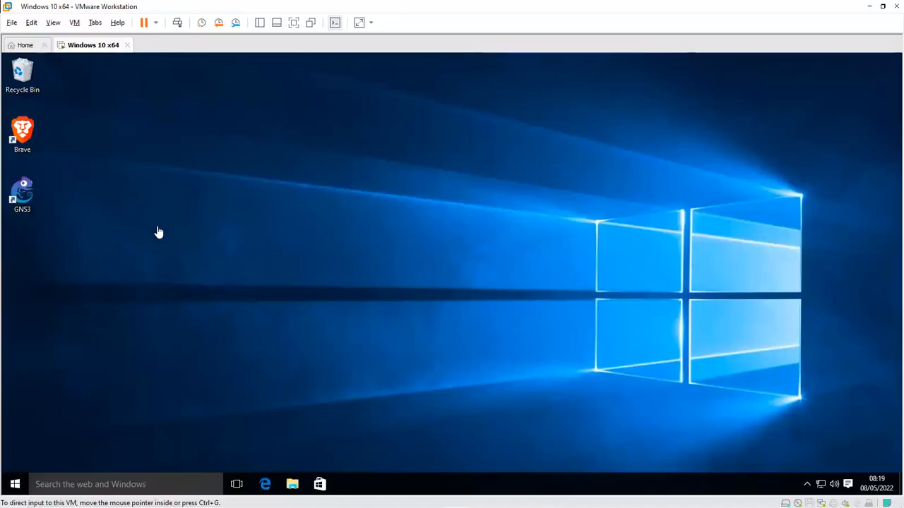
mouse_move(167, 203)
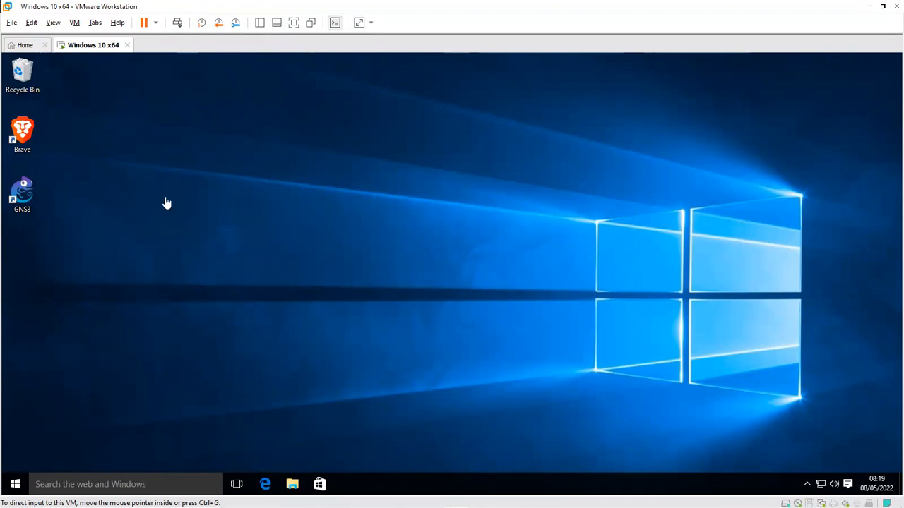
mouse_move(163, 206)
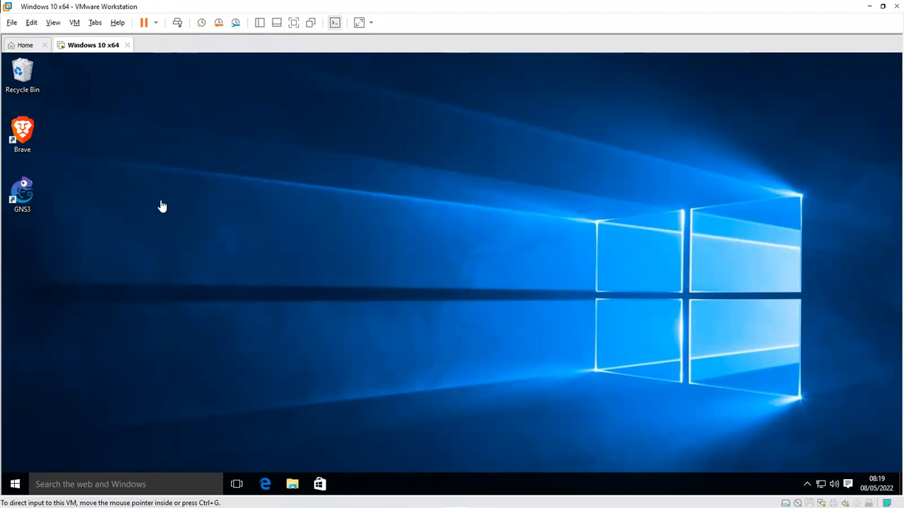
mouse_move(95, 216)
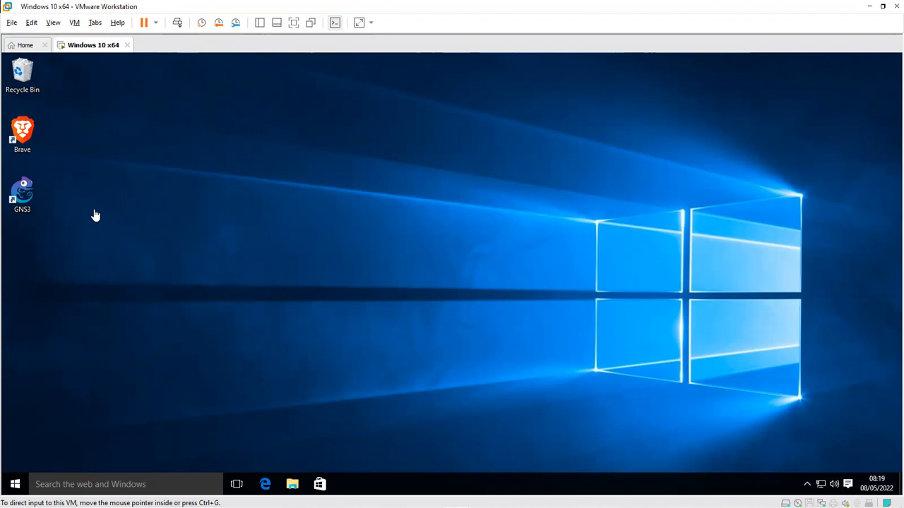
mouse_move(66, 208)
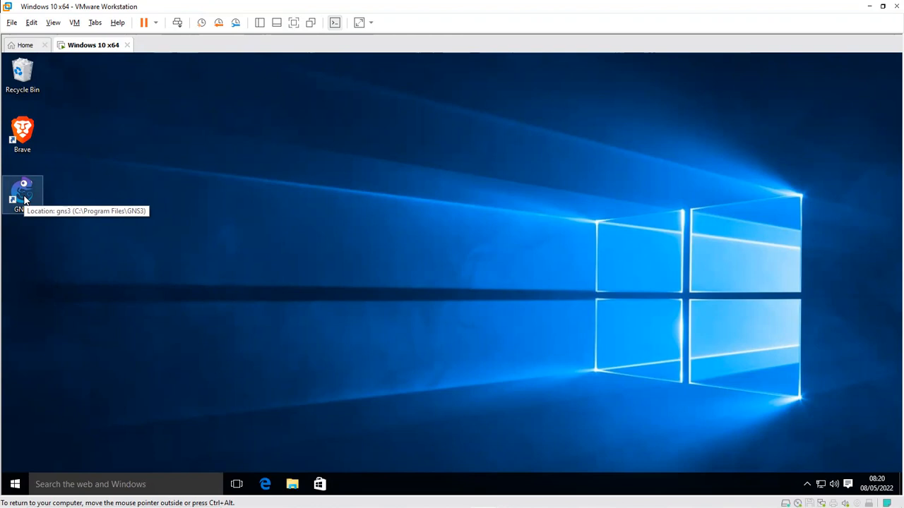
Launch GNS3 from its desktop shortcut and minimize the startup console window.
left_click(22, 196)
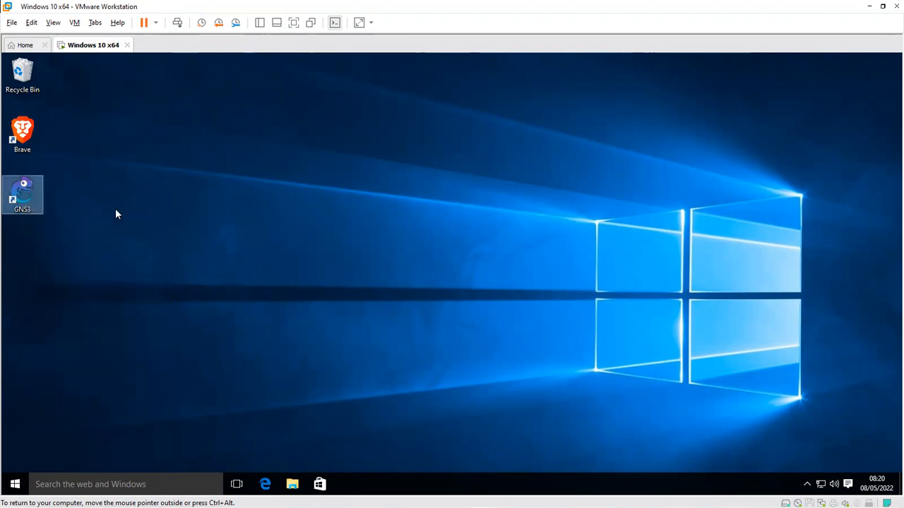
double_click(22, 194)
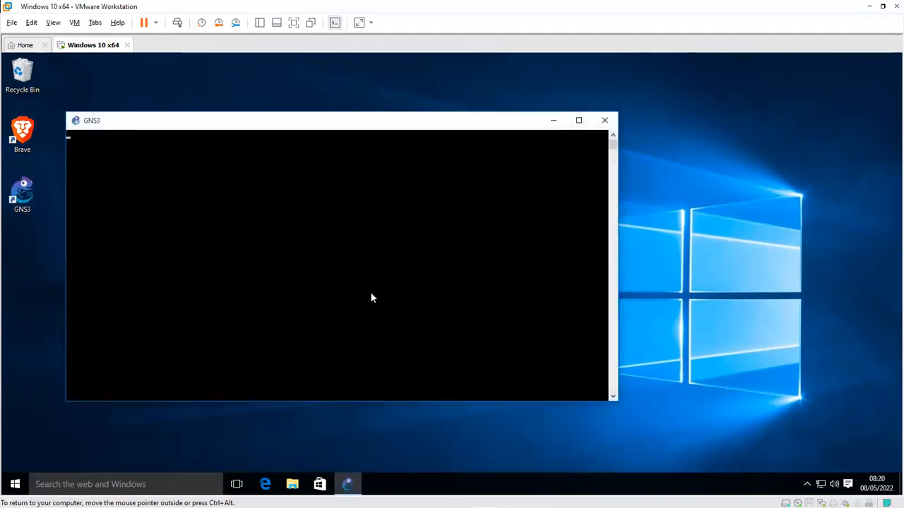
mouse_move(275, 267)
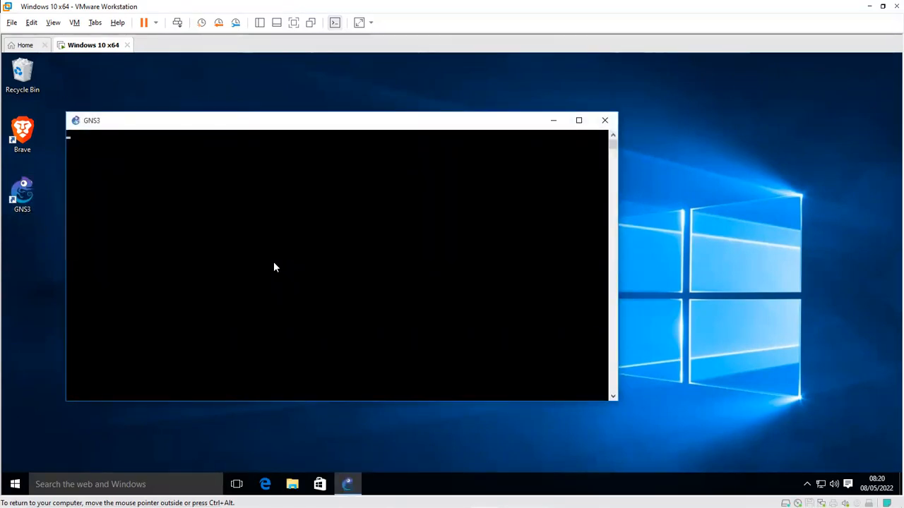
mouse_move(370, 270)
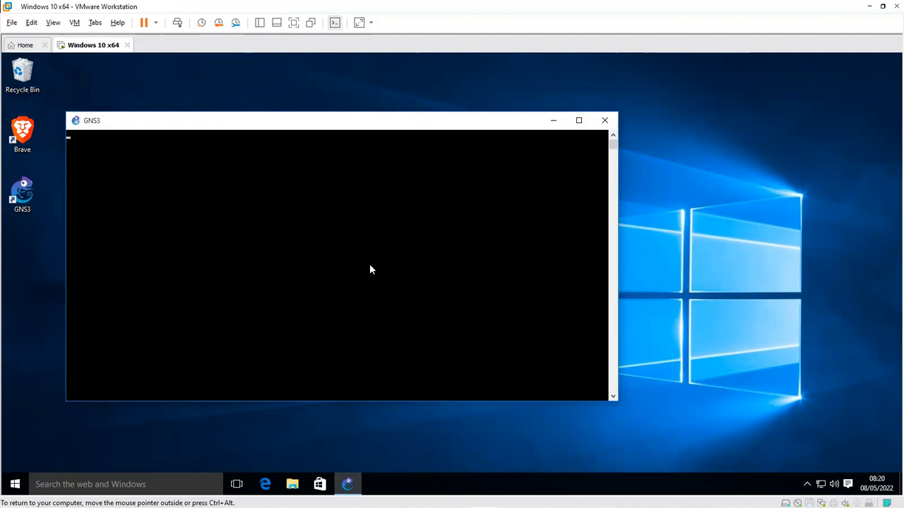
mouse_move(257, 286)
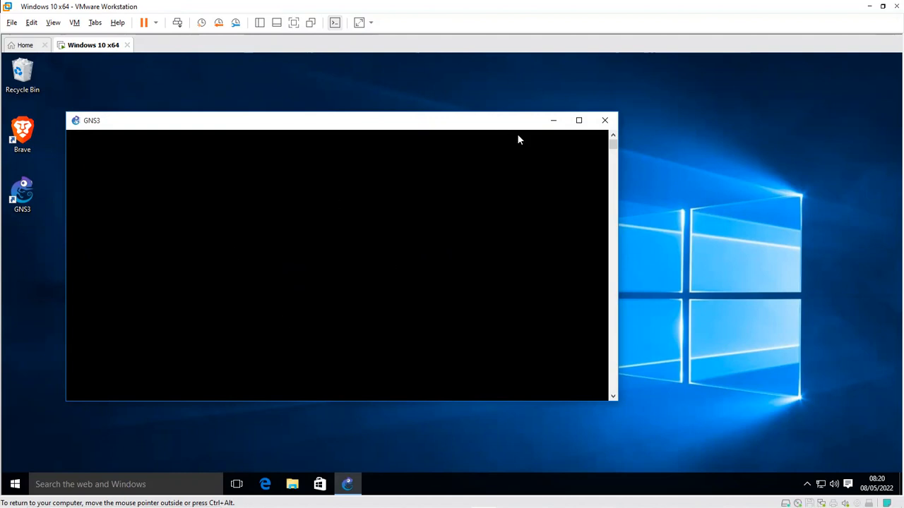
left_click(604, 120)
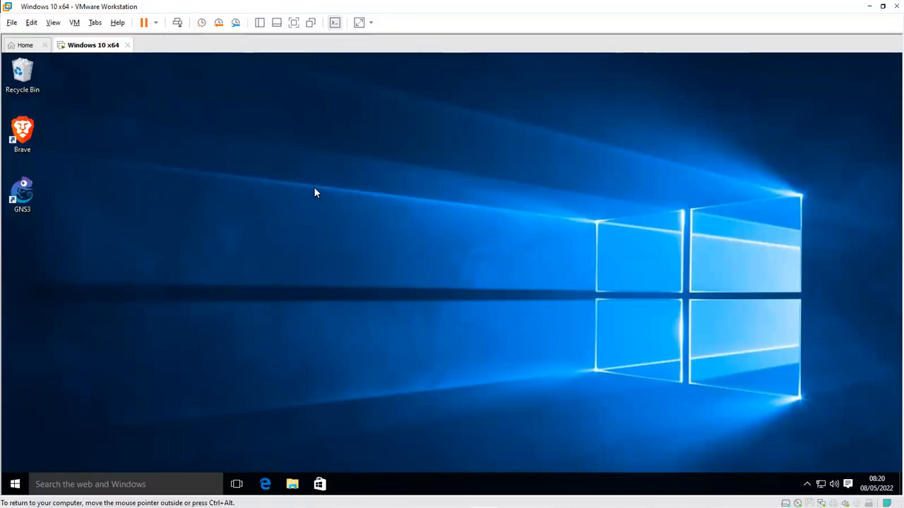
mouse_move(318, 235)
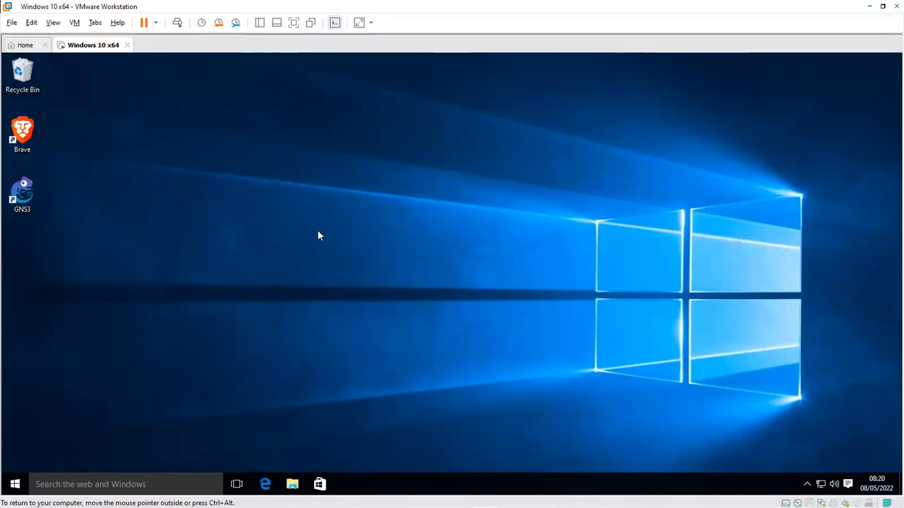
mouse_move(319, 238)
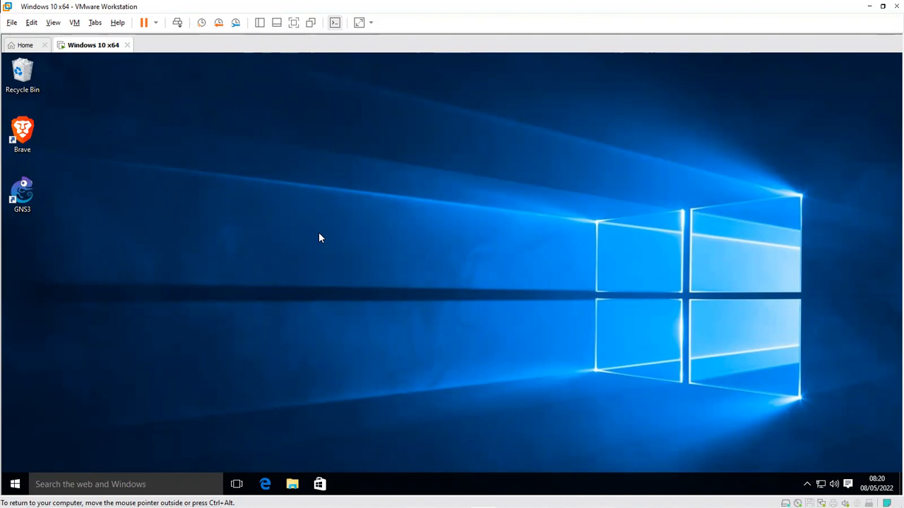
mouse_move(364, 288)
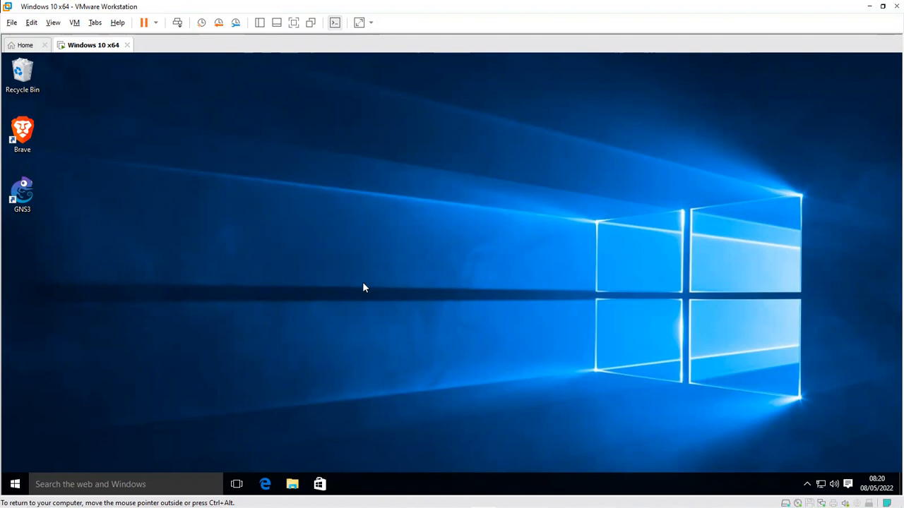
mouse_move(355, 260)
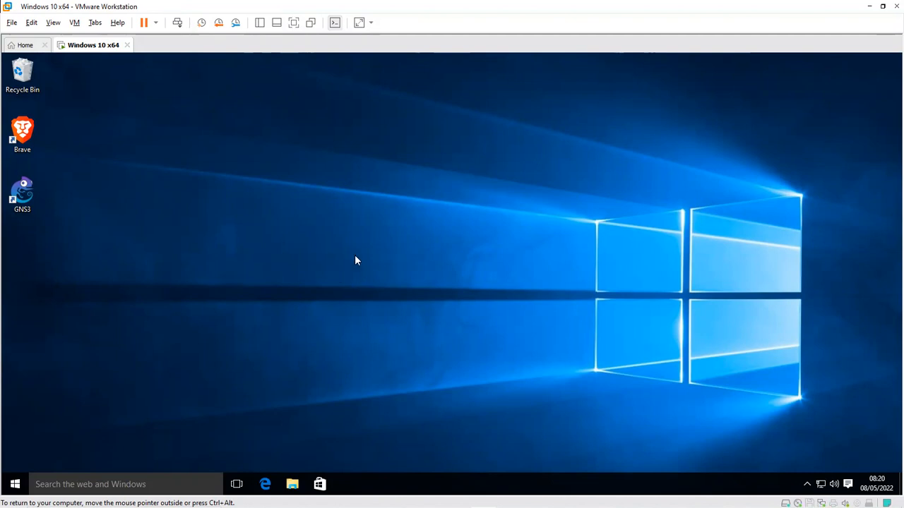
Open the GNS3 main window and let it connect to the localhost server.
double_click(22, 189)
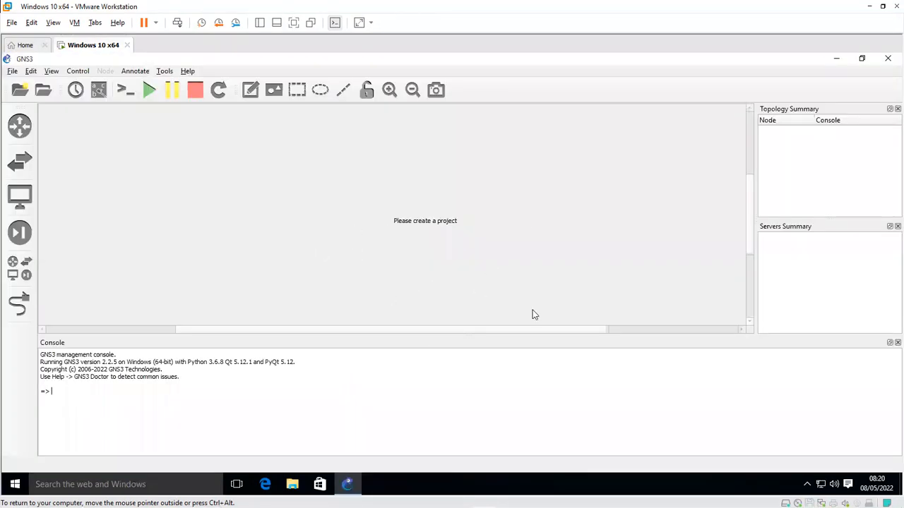
mouse_move(286, 202)
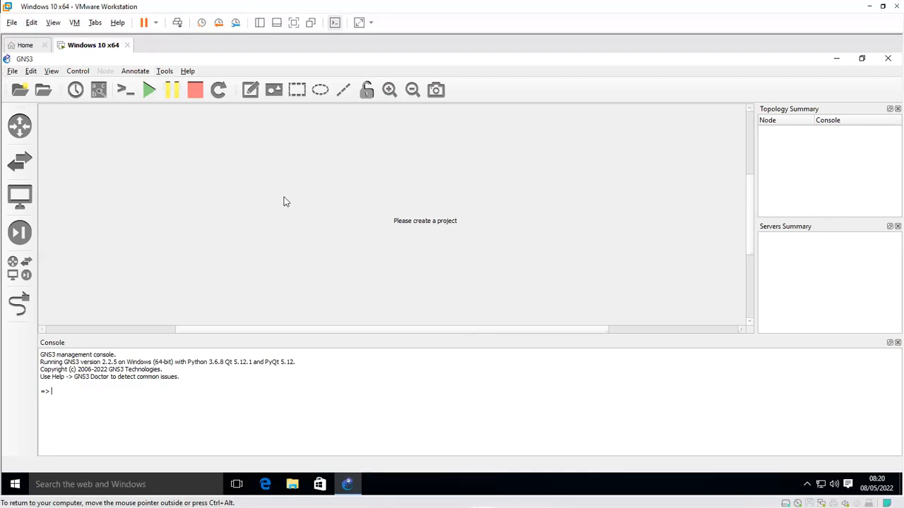
mouse_move(356, 197)
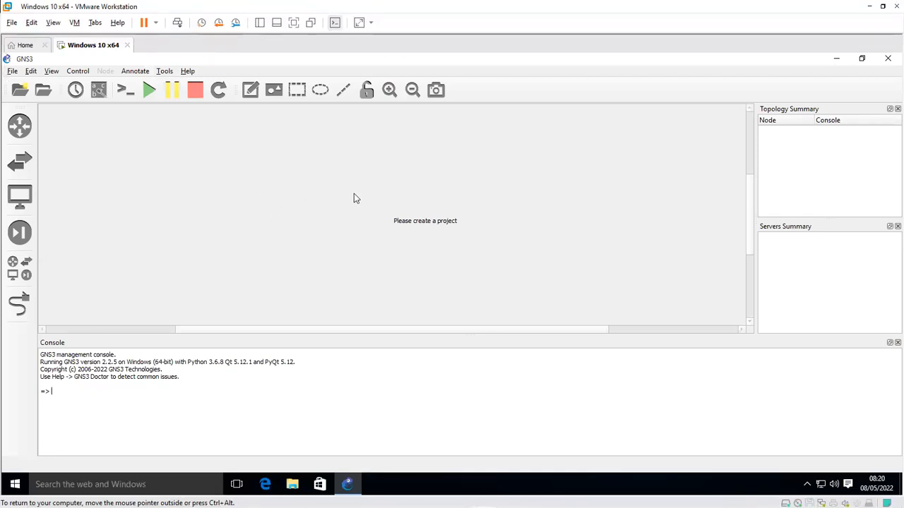
mouse_move(301, 183)
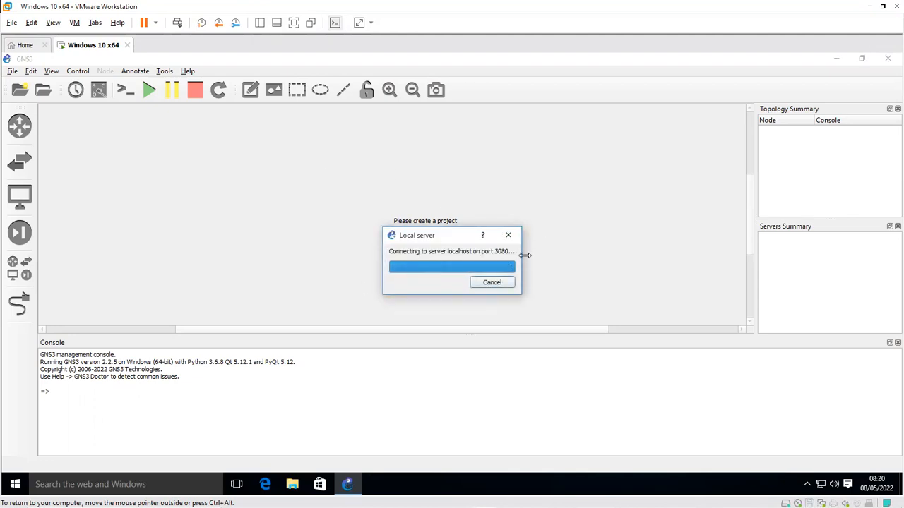
mouse_move(579, 252)
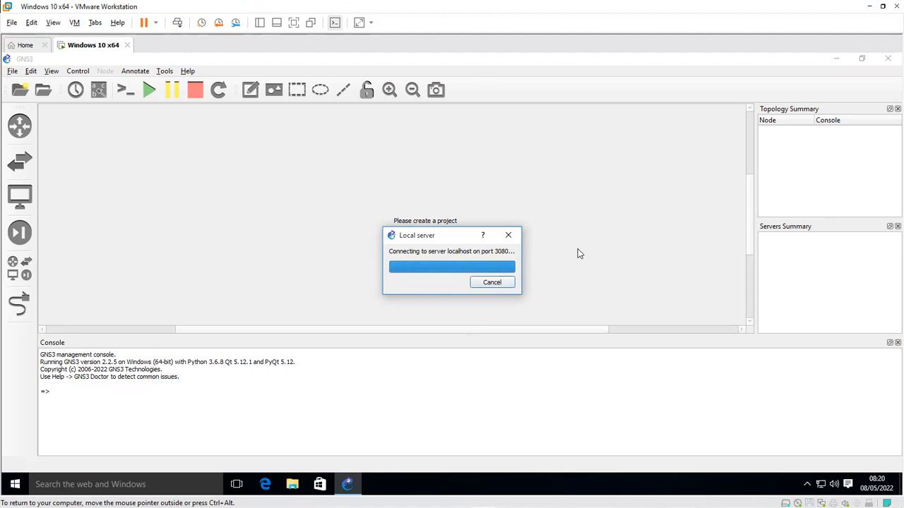
mouse_move(432, 321)
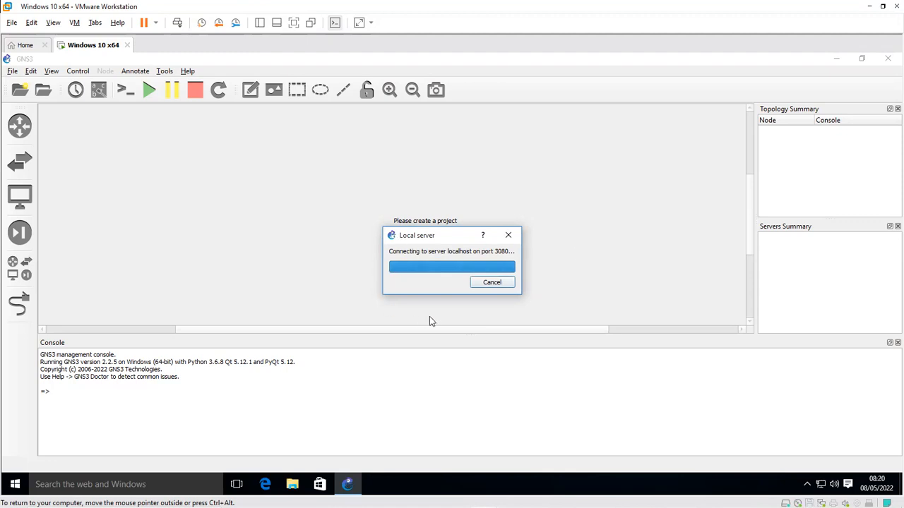
mouse_move(393, 217)
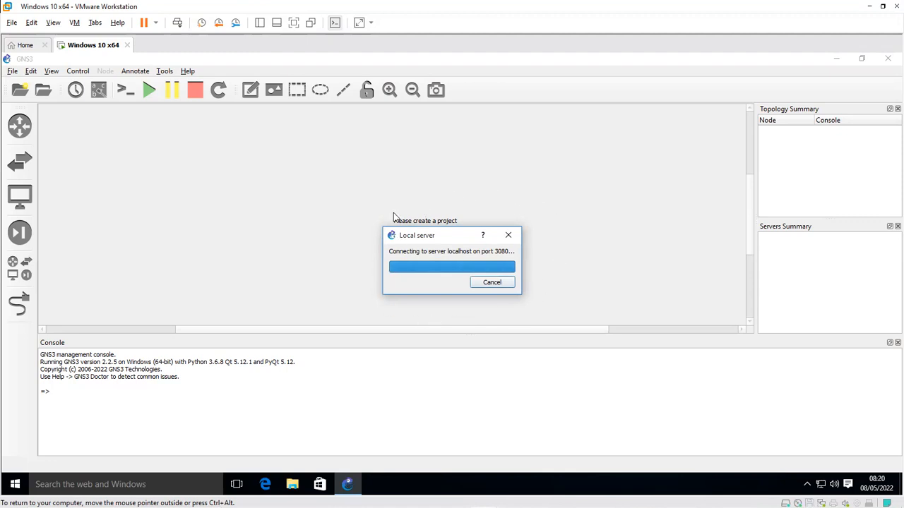
mouse_move(374, 291)
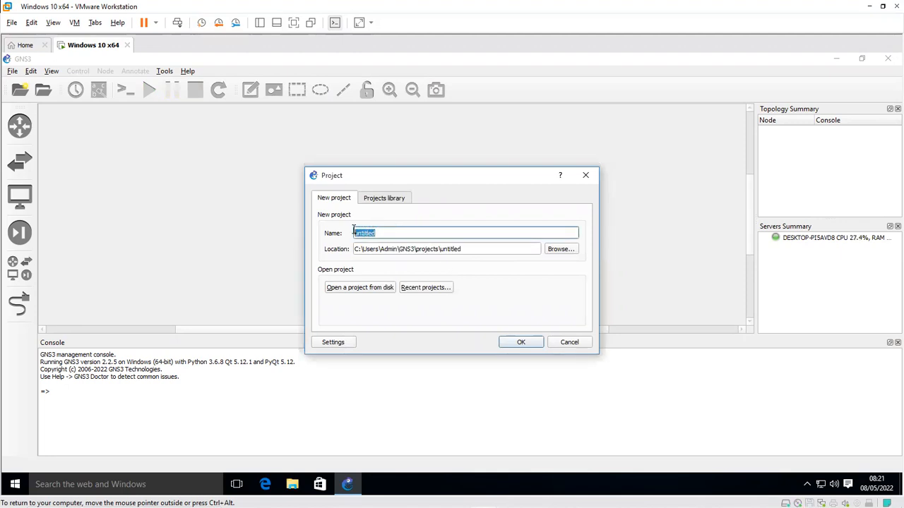
Name the new project 'firstproject' and confirm it.
type("f")
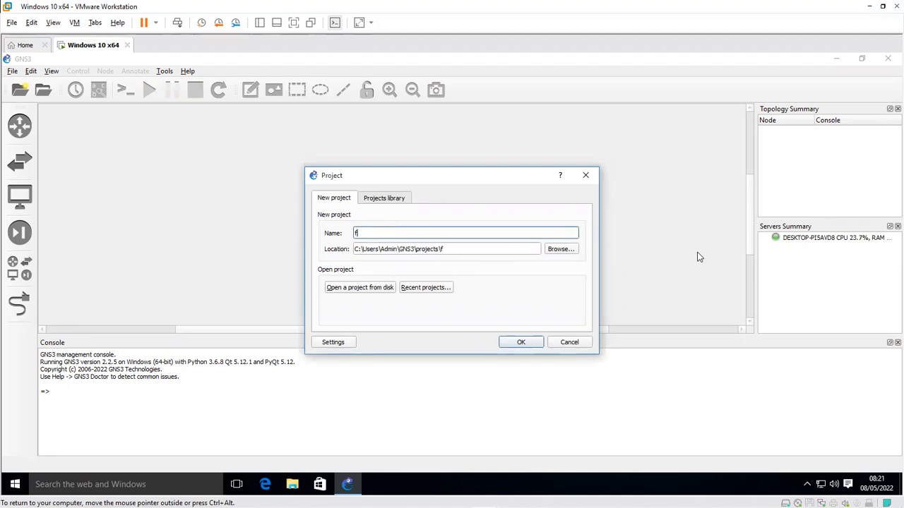
type("irstpro")
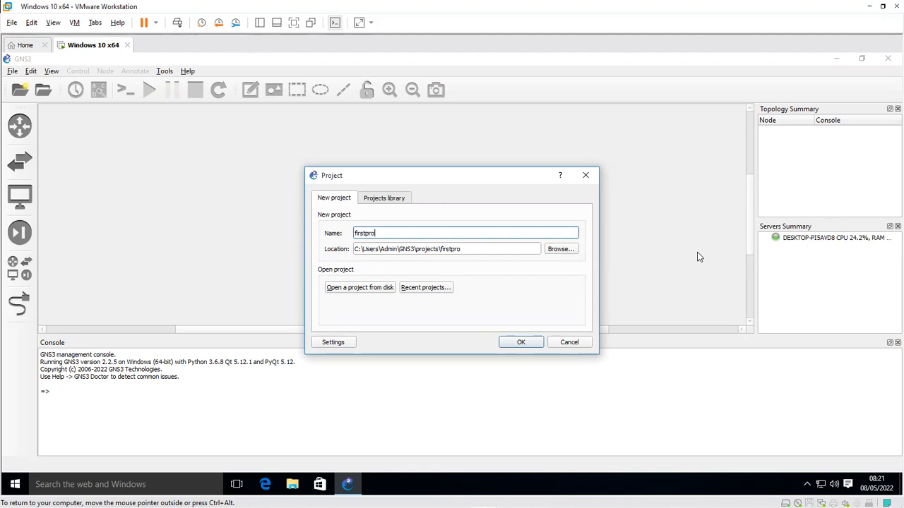
type("ject")
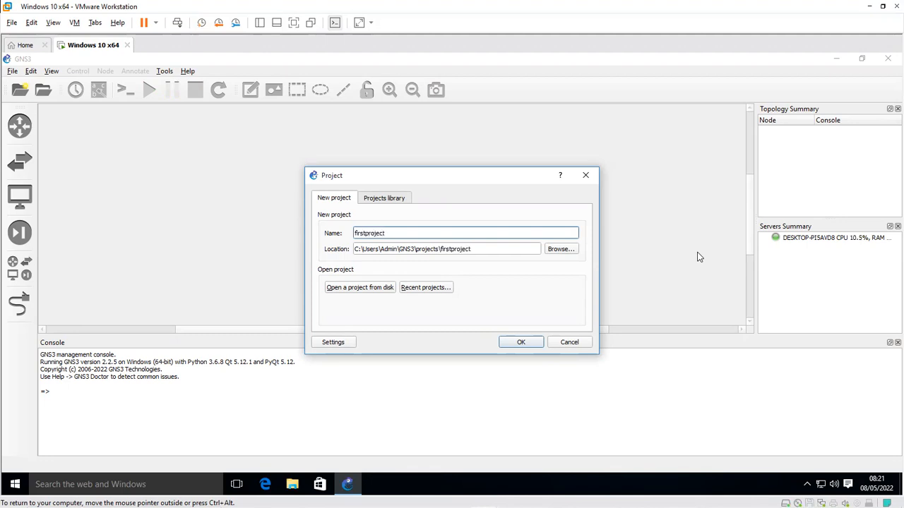
left_click(520, 342)
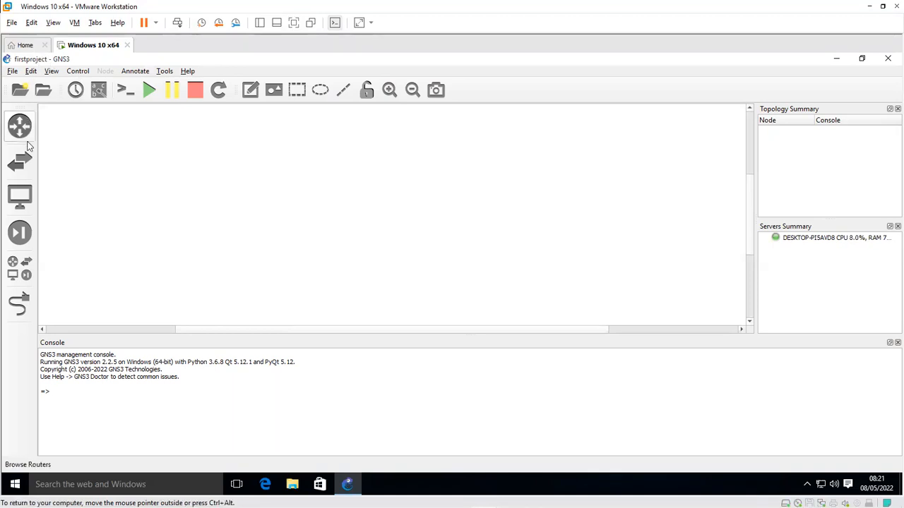
Drag two VPCS hosts and an Ethernet switch onto the workspace, aligning PC2.
left_click(19, 269)
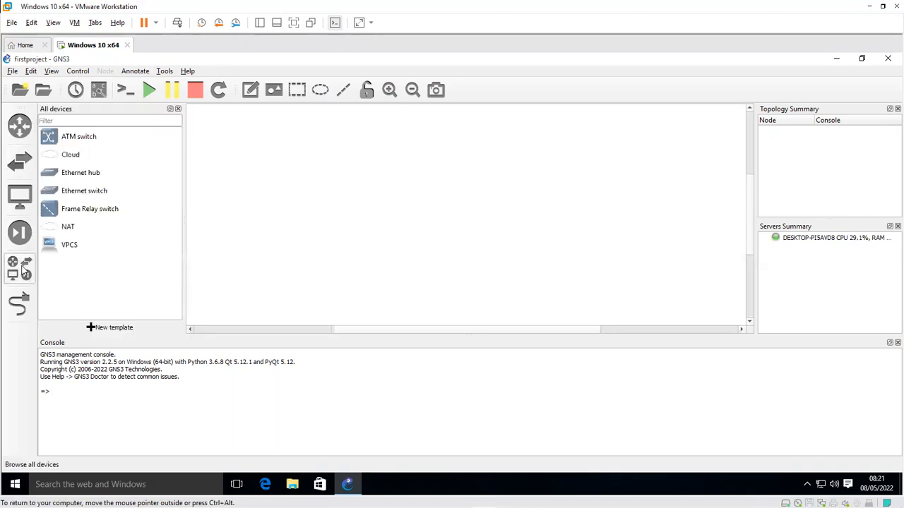
left_click(70, 245)
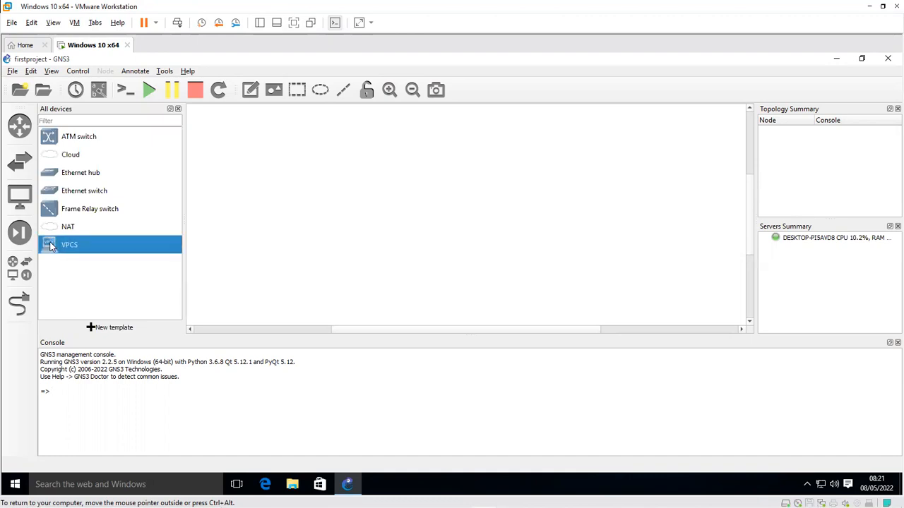
left_click_drag(69, 244, 329, 194)
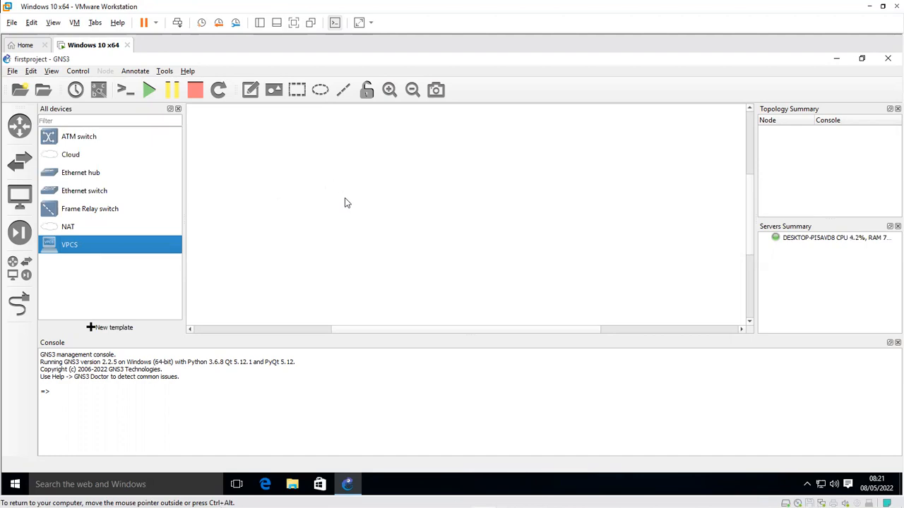
left_click_drag(69, 245, 363, 212)
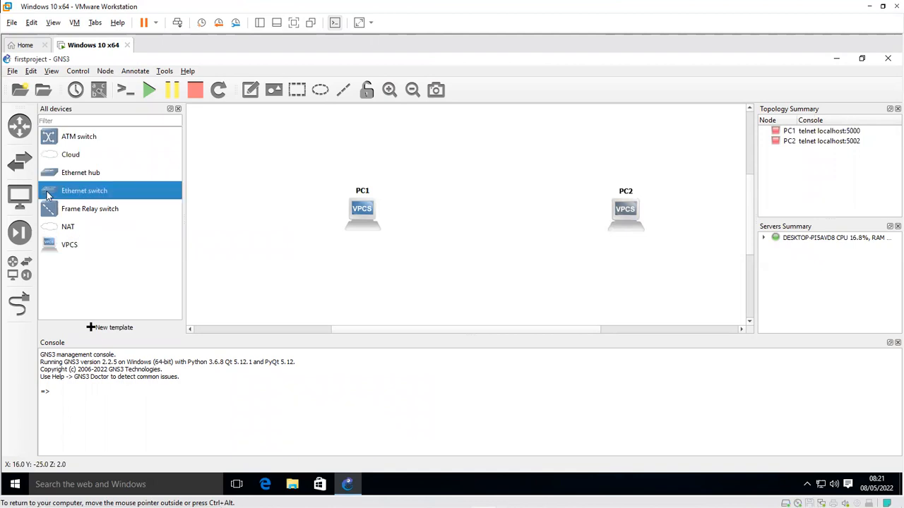
left_click_drag(84, 191, 448, 188)
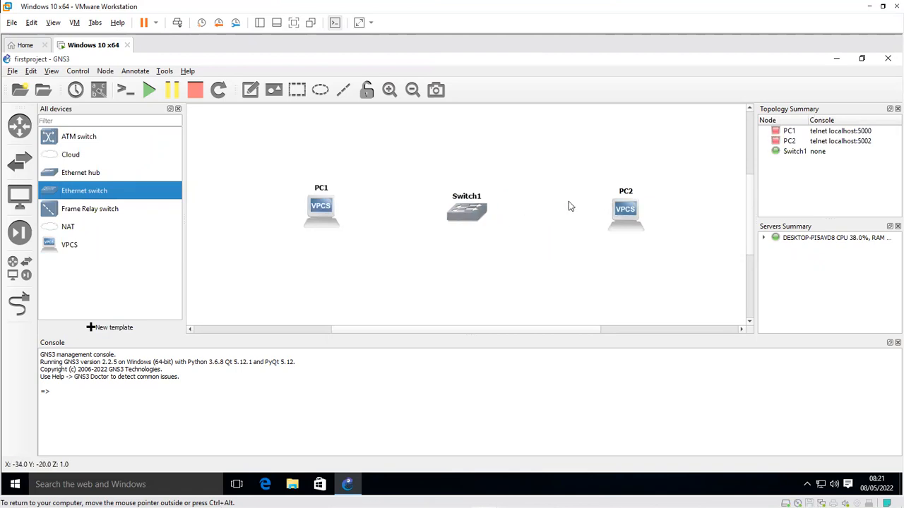
left_click_drag(625, 208, 622, 197)
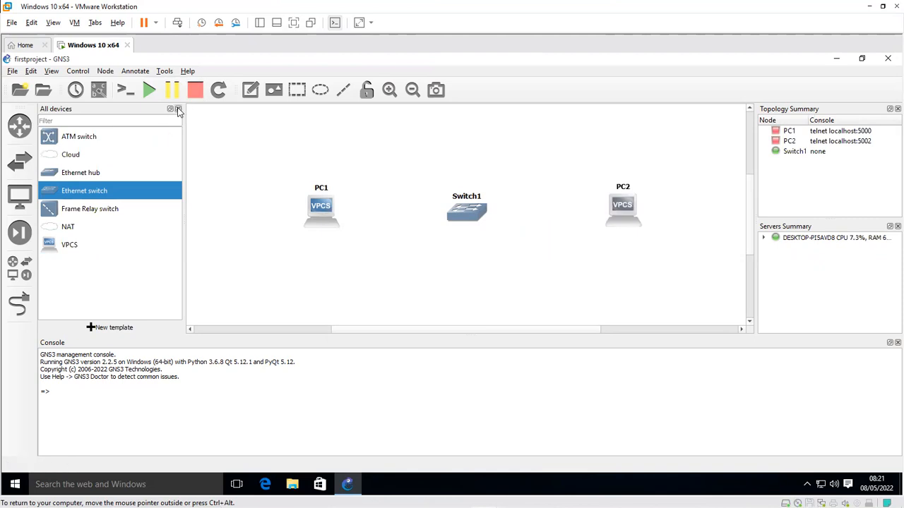
Link PC1 Ethernet0 to Switch1 Ethernet0, and Switch1 Ethernet1 to PC2.
left_click(178, 109)
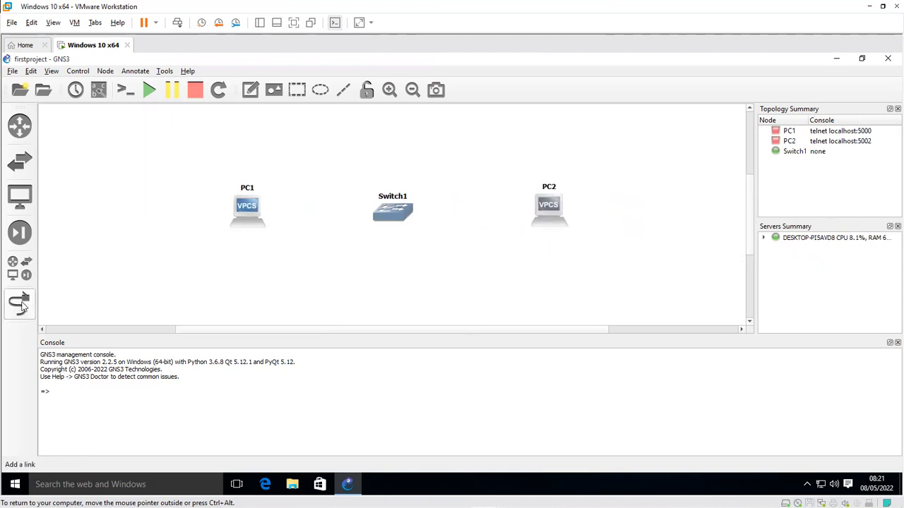
left_click(19, 305)
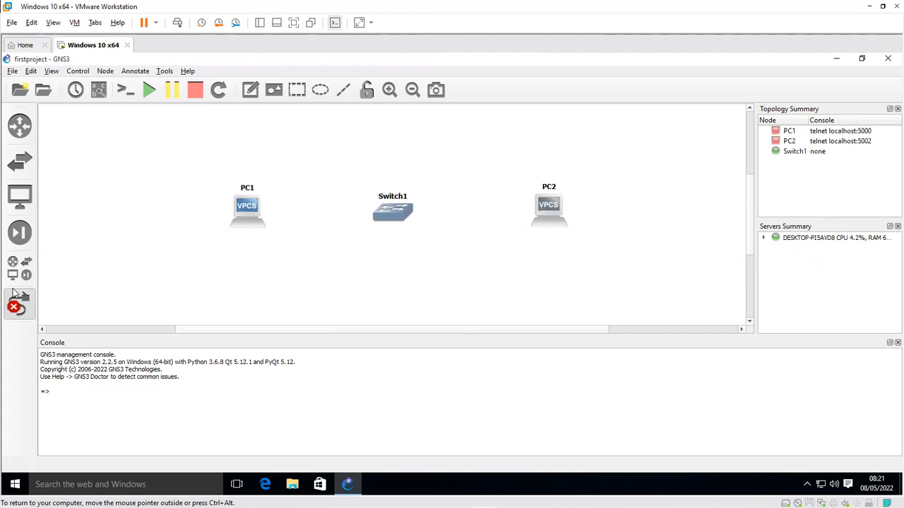
mouse_move(19, 297)
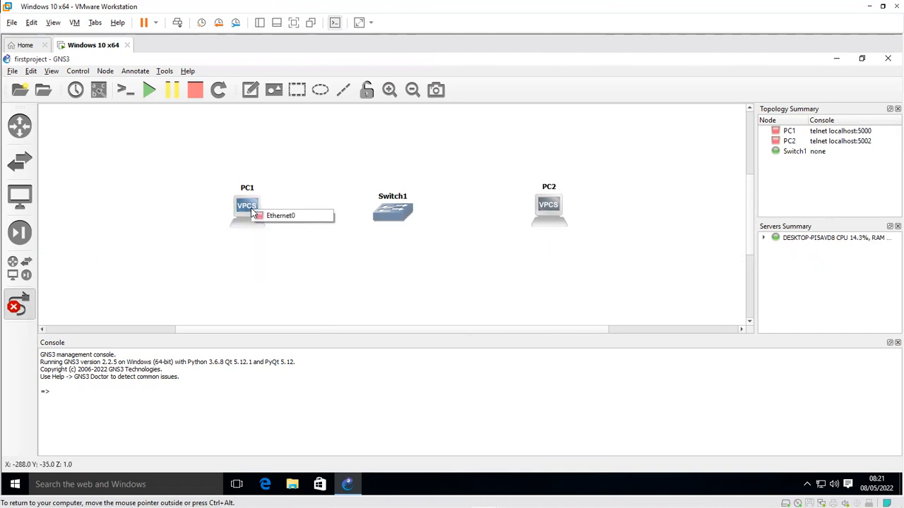
left_click(280, 215)
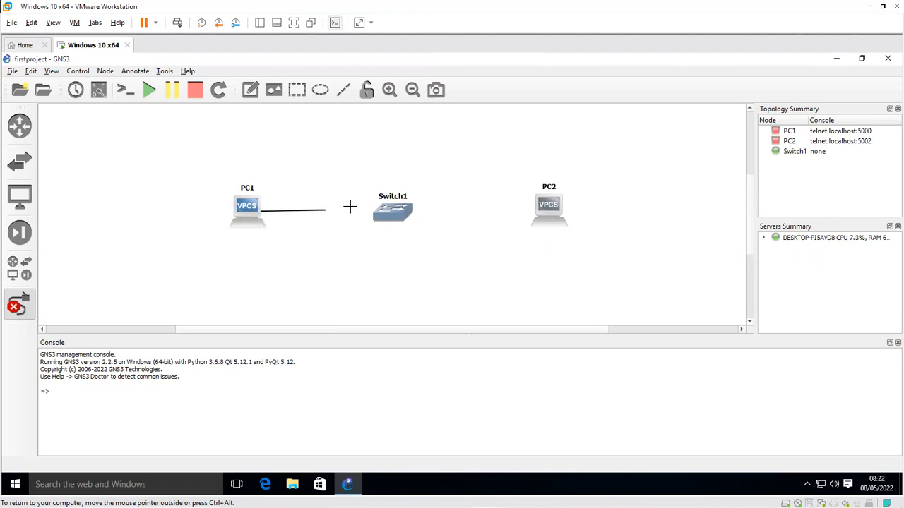
left_click(393, 210)
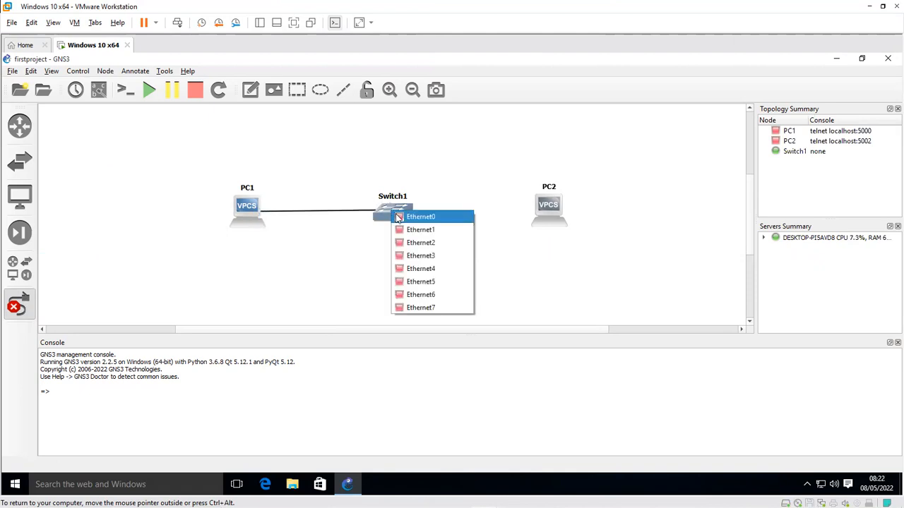
left_click(420, 217)
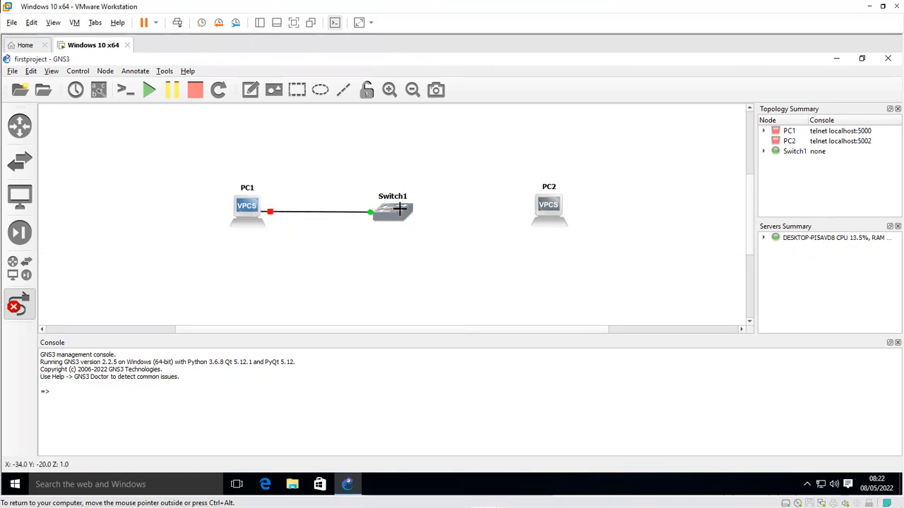
left_click(392, 210)
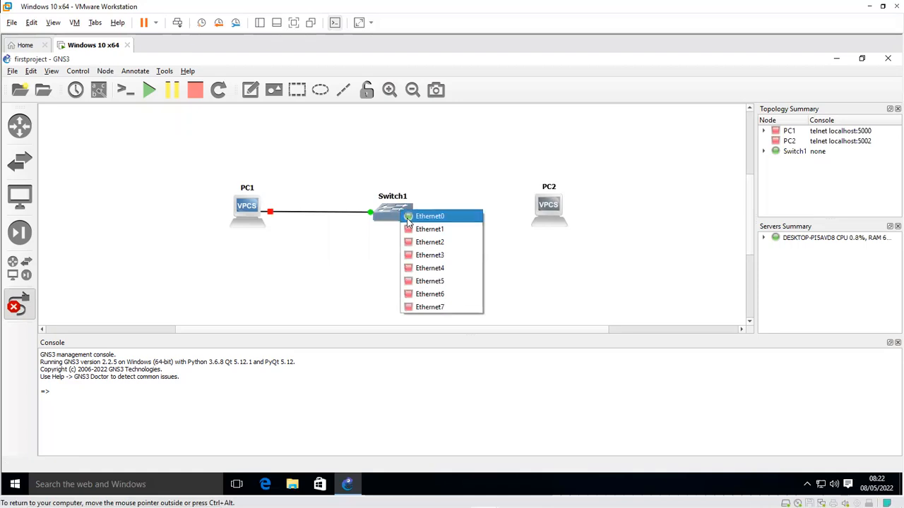
mouse_move(429, 229)
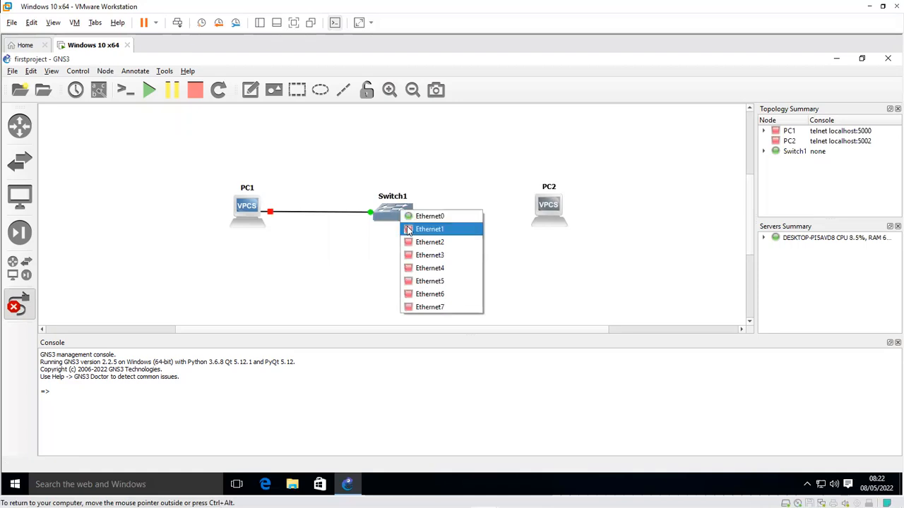
left_click(429, 229)
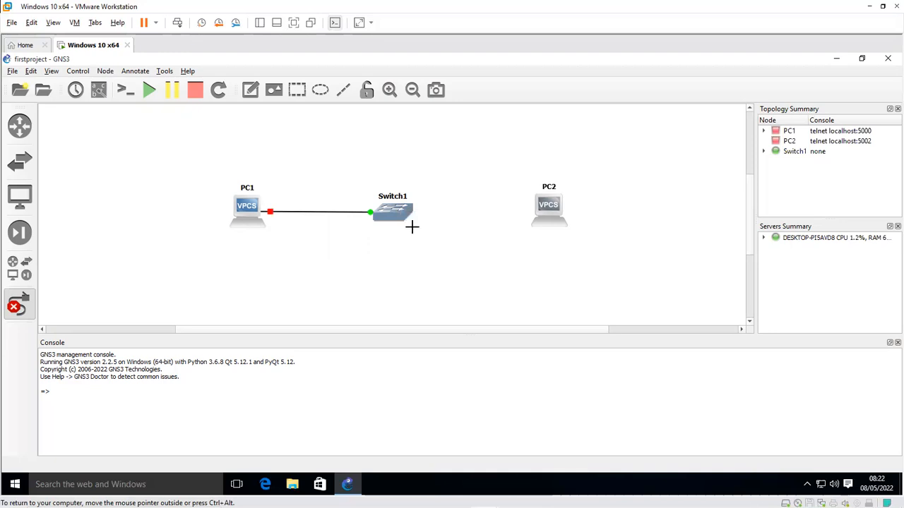
left_click(548, 205)
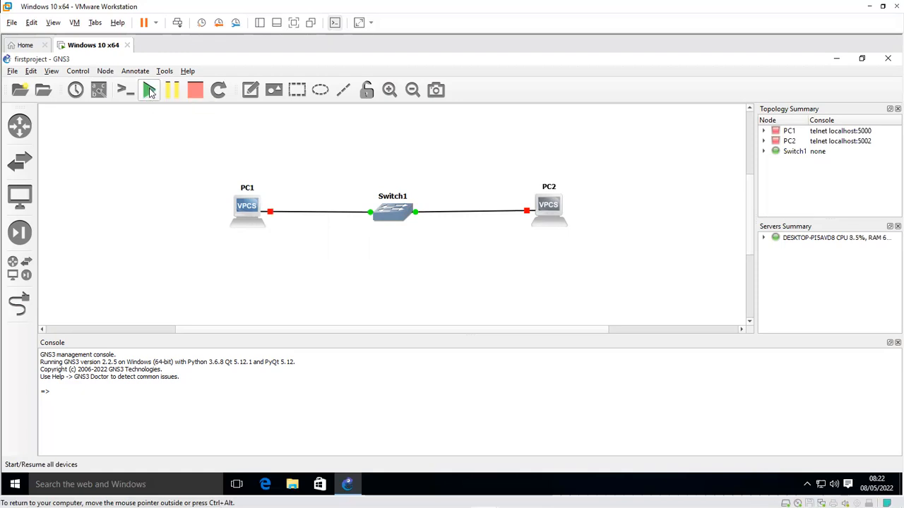
Start all devices in the topology from the toolbar.
left_click(148, 90)
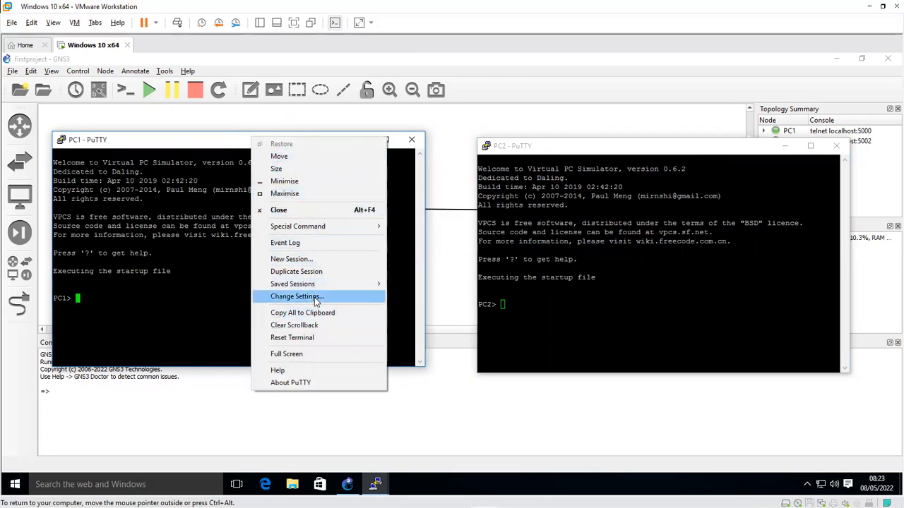
Change PC1's PuTTY console font to bold Courier New, size 20.
left_click(295, 296)
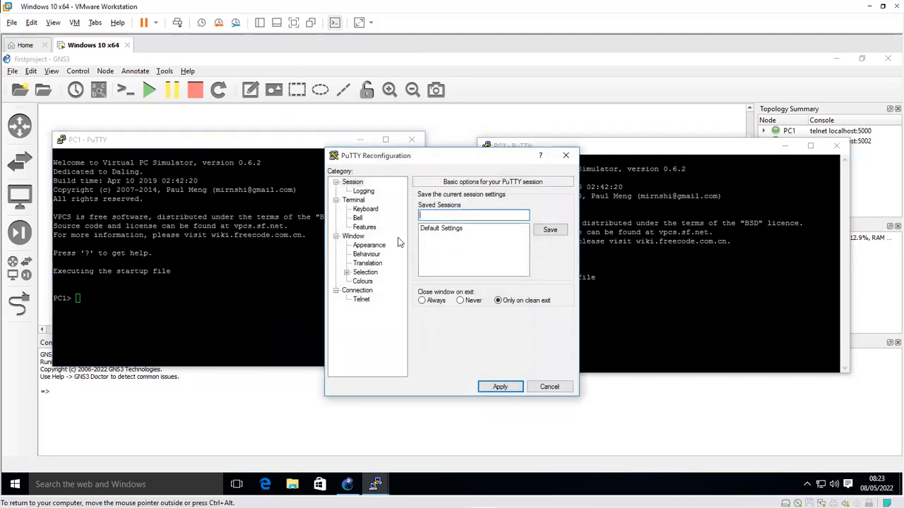
left_click(369, 245)
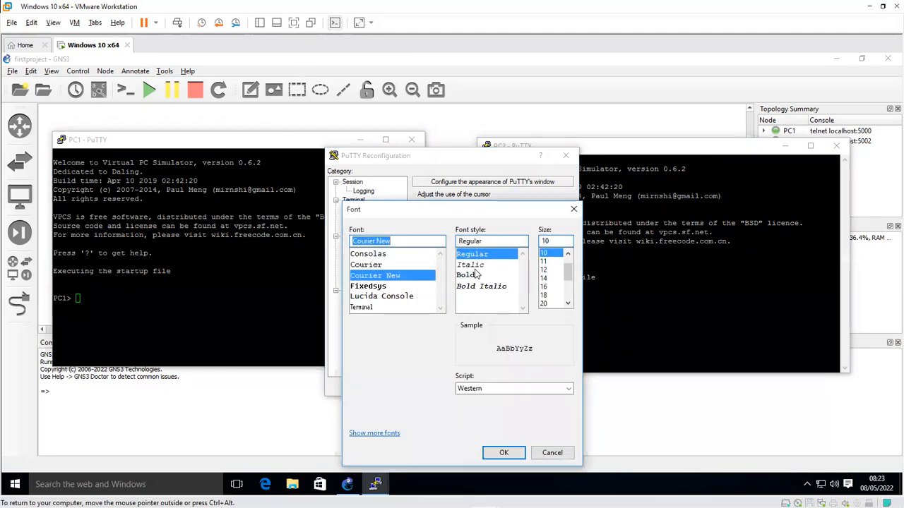
left_click(465, 274)
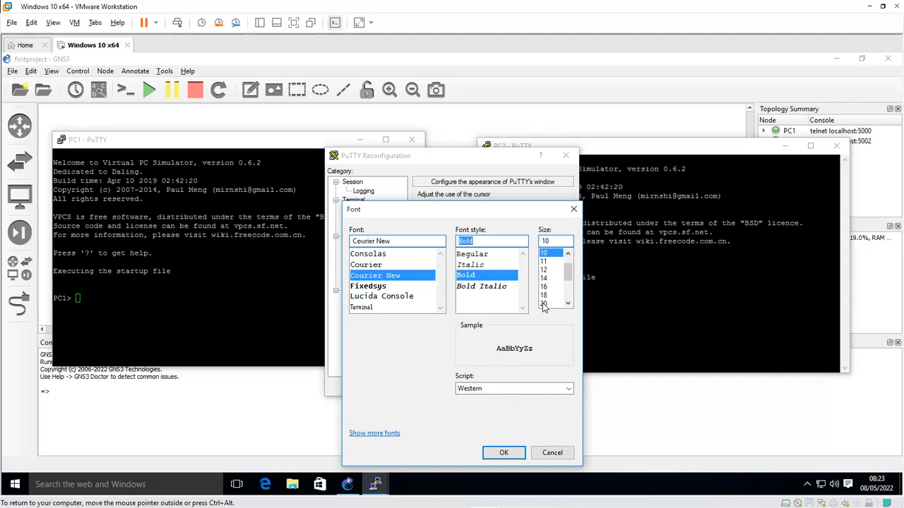
left_click(543, 304)
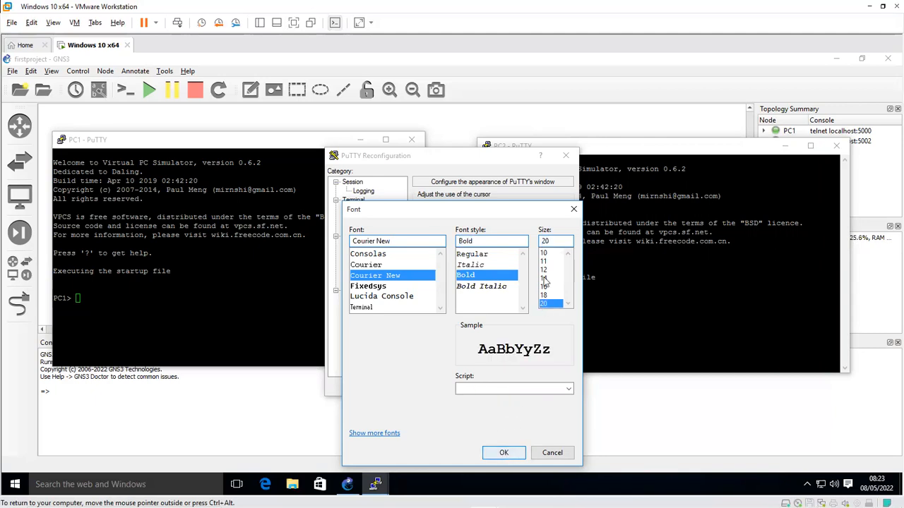
left_click(504, 452)
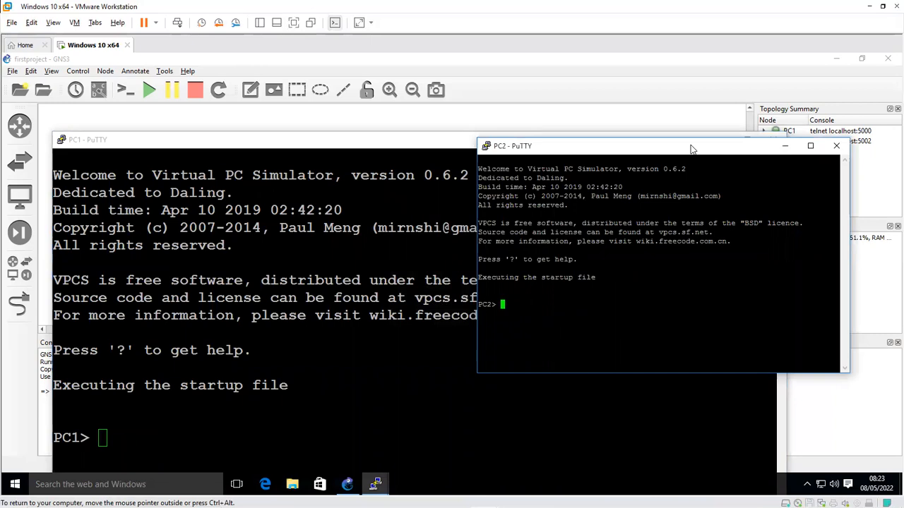
Change PC2's PuTTY console font to bold Courier New, size 20.
left_click(487, 146)
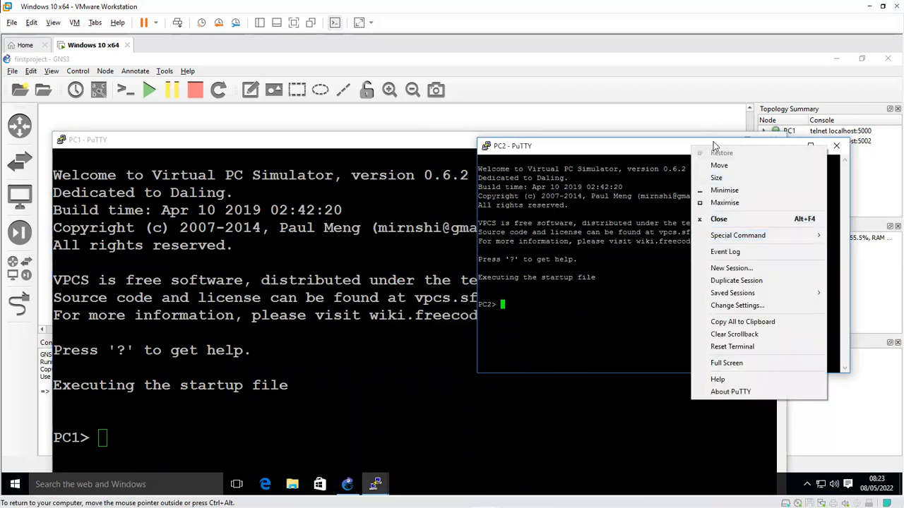
mouse_move(732, 292)
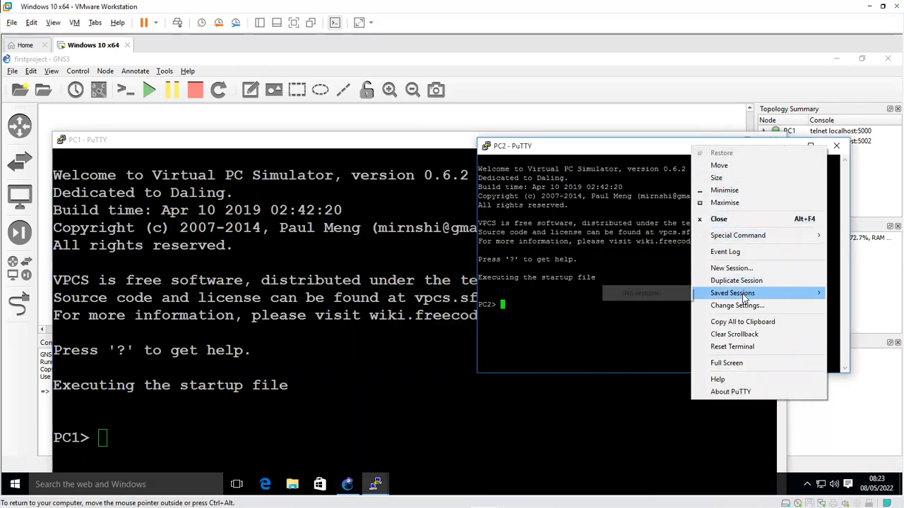
left_click(737, 305)
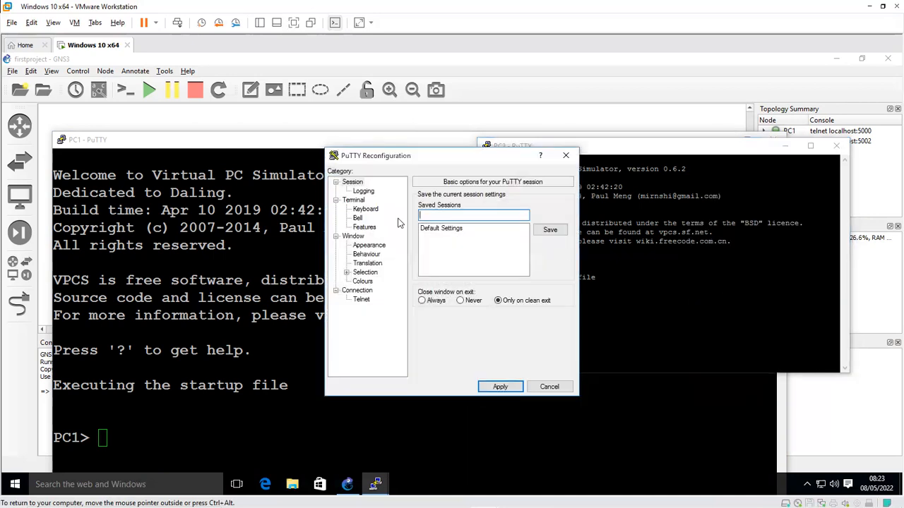
left_click(368, 245)
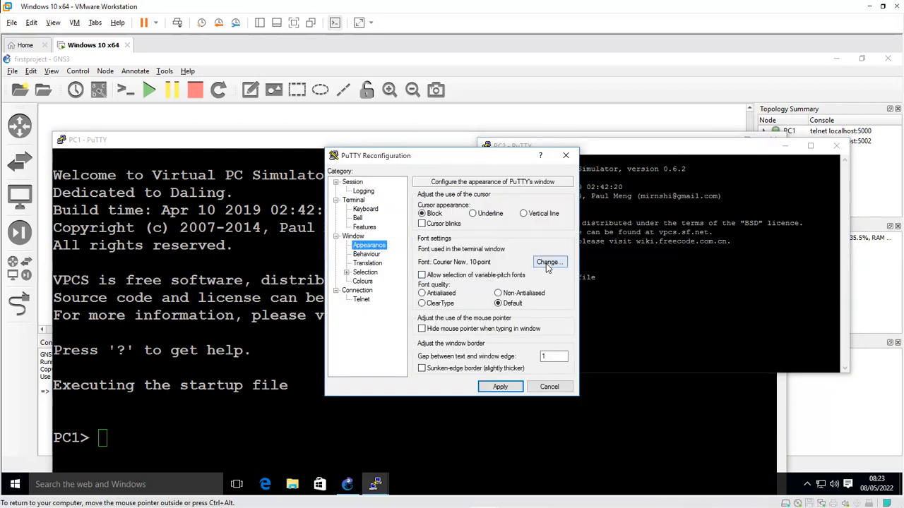
left_click(549, 262)
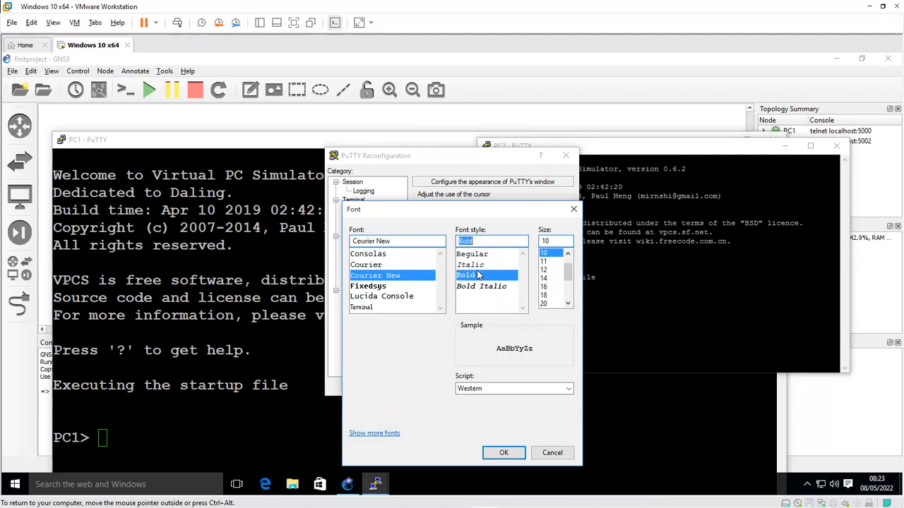
left_click(543, 304)
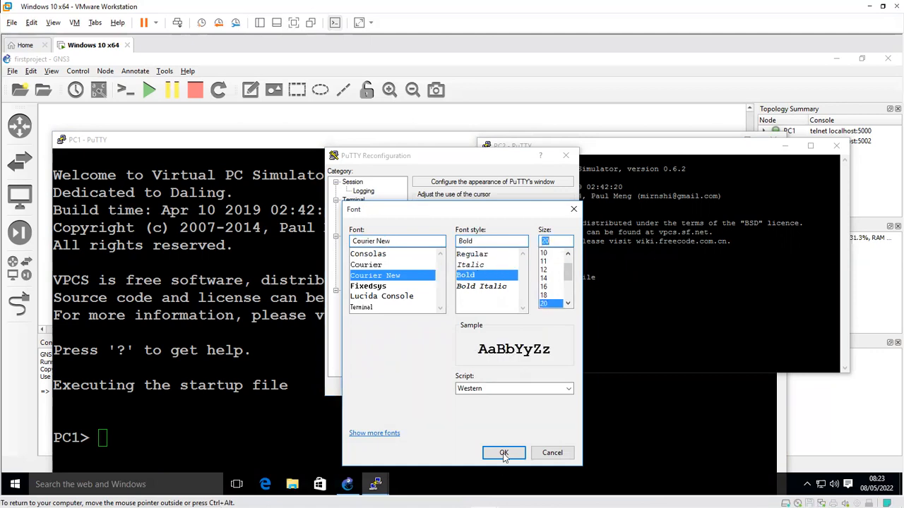
left_click(503, 453)
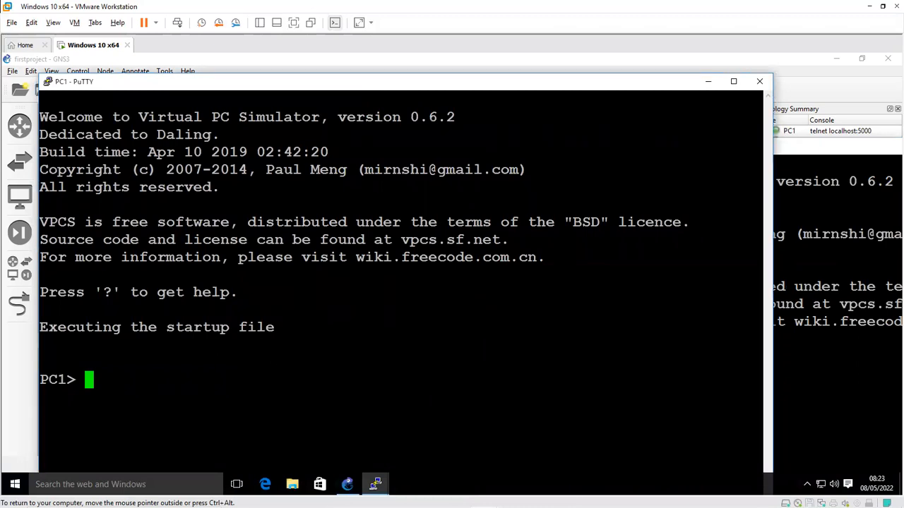
Assign PC1 the address 50.50.50.1/24 with the ip command.
type("ip")
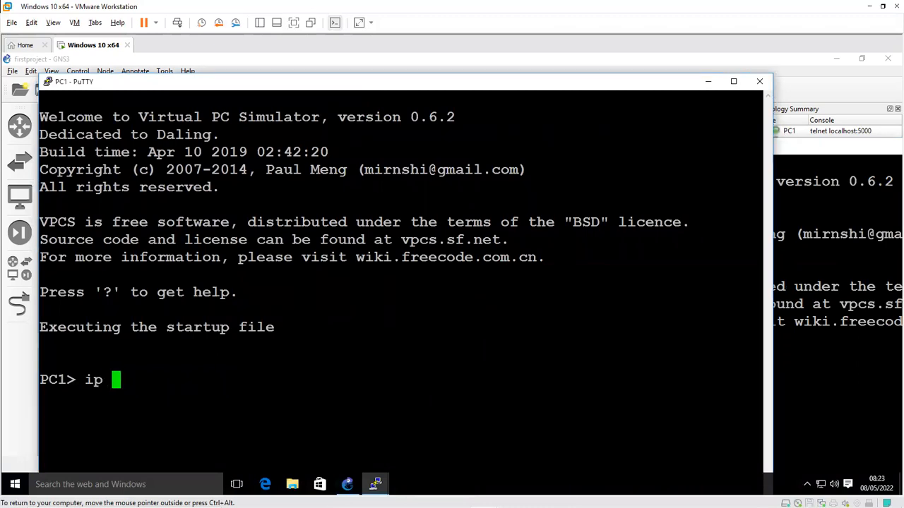
type("50.50.50")
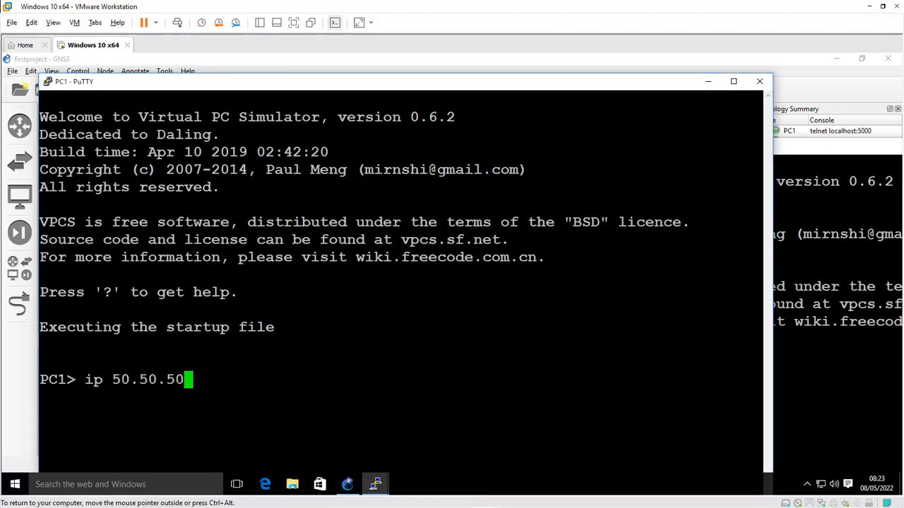
type(".1/2")
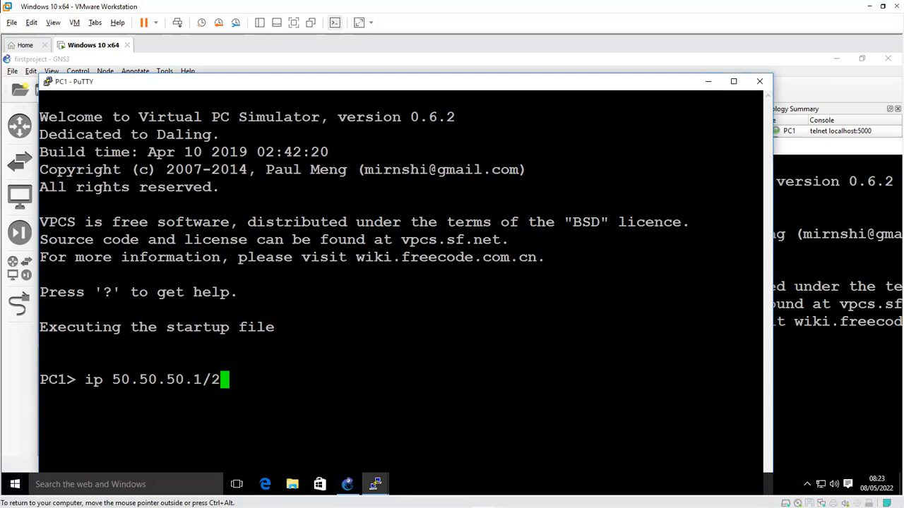
type("4")
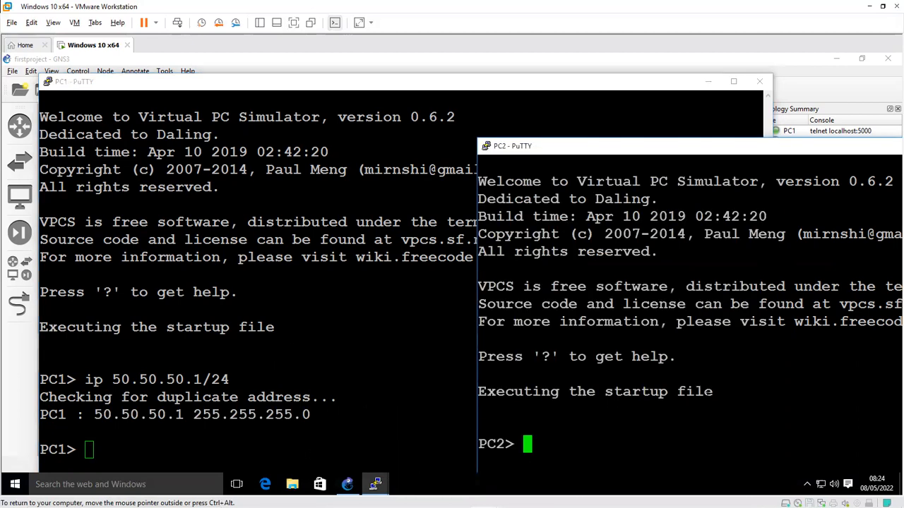
Assign PC2 the address 50.50.50.2/24 with the ip command.
type("ip")
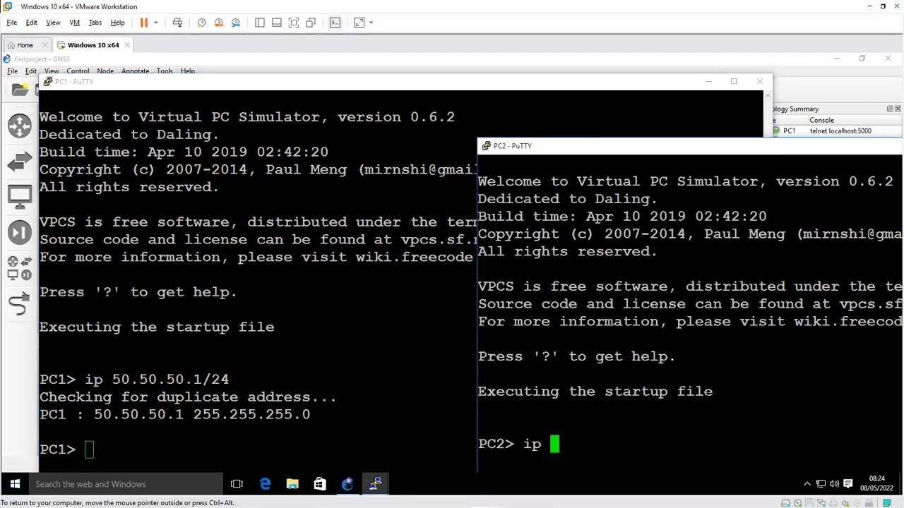
type("50.50.50.2")
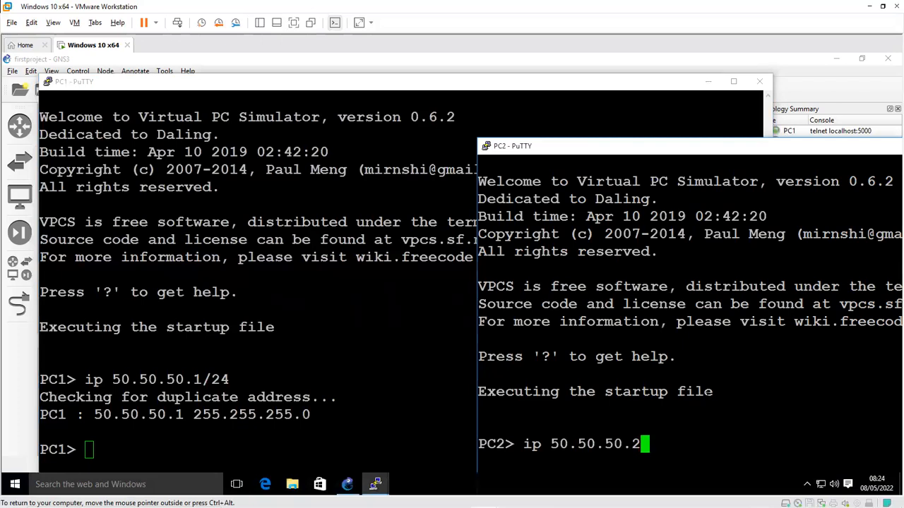
type("/24")
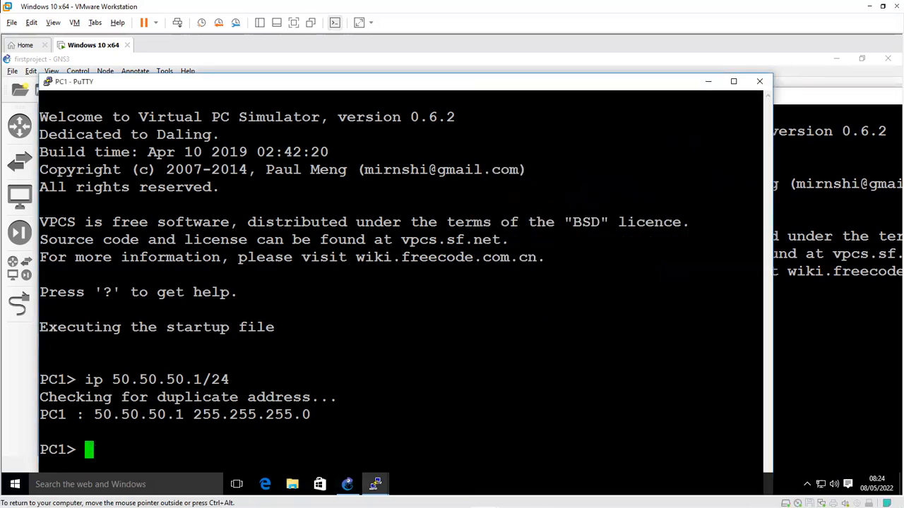
Ping 50.50.50.2 from PC1, receiving five replies.
type("ping")
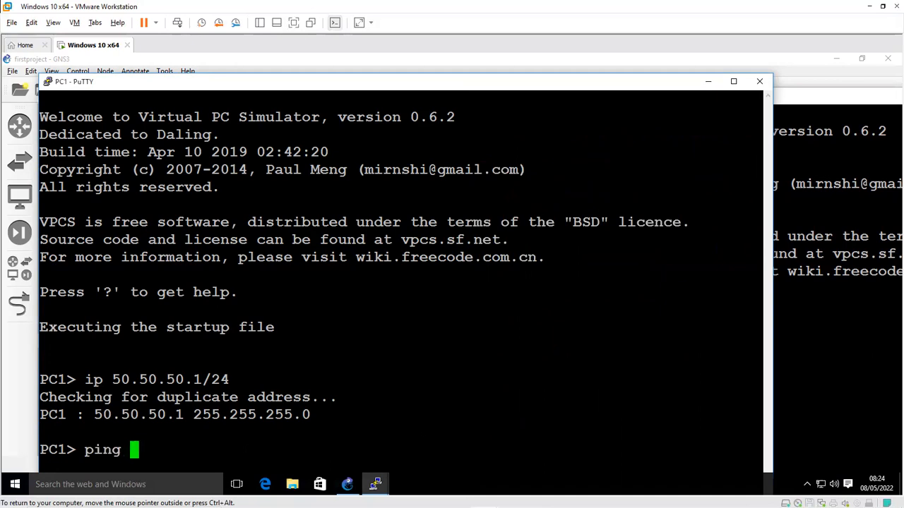
type("5")
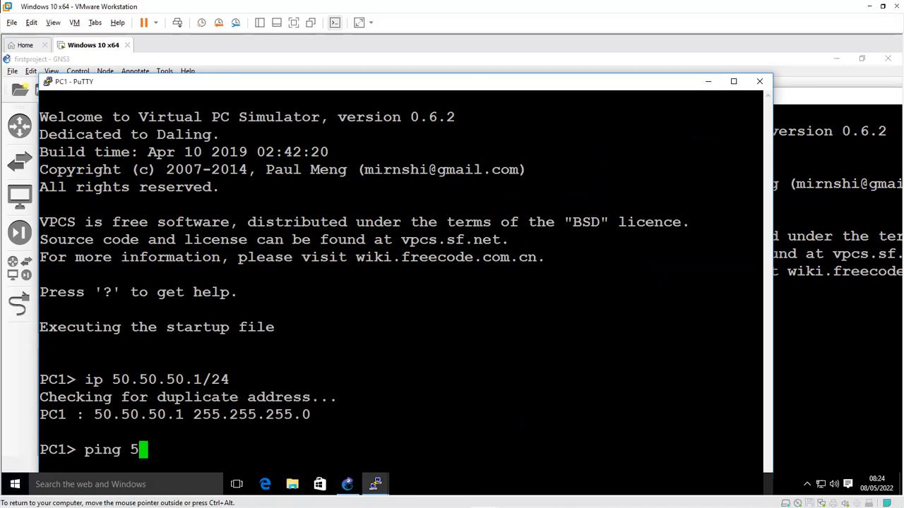
type("0.50.50.2")
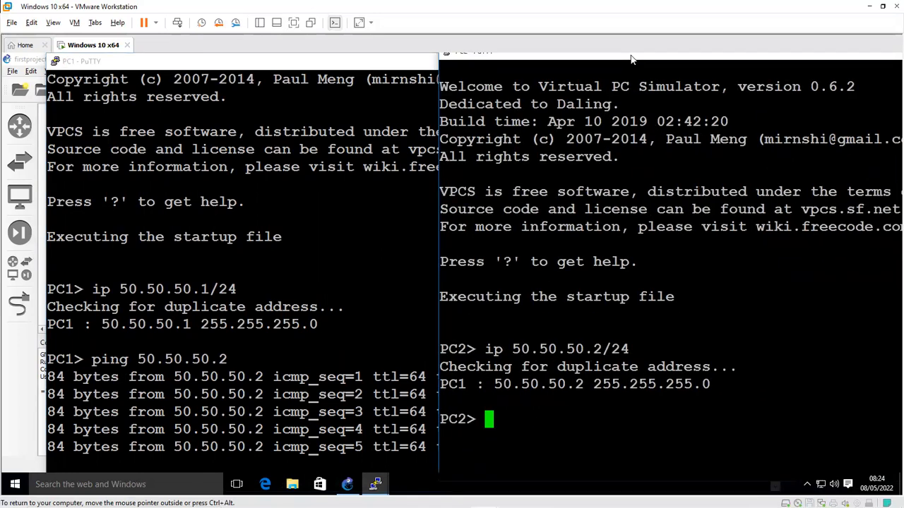
Start pinging 50.50.50.1 from PC2's console.
type("p")
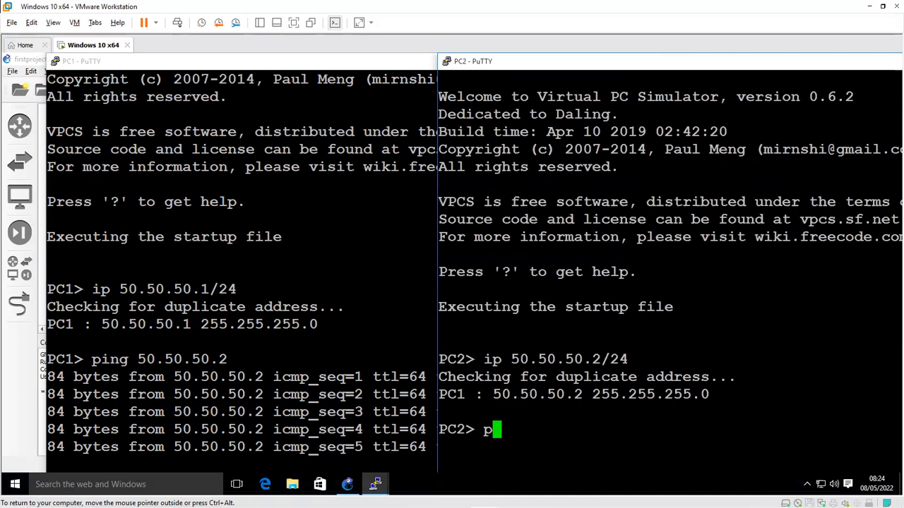
type("ing")
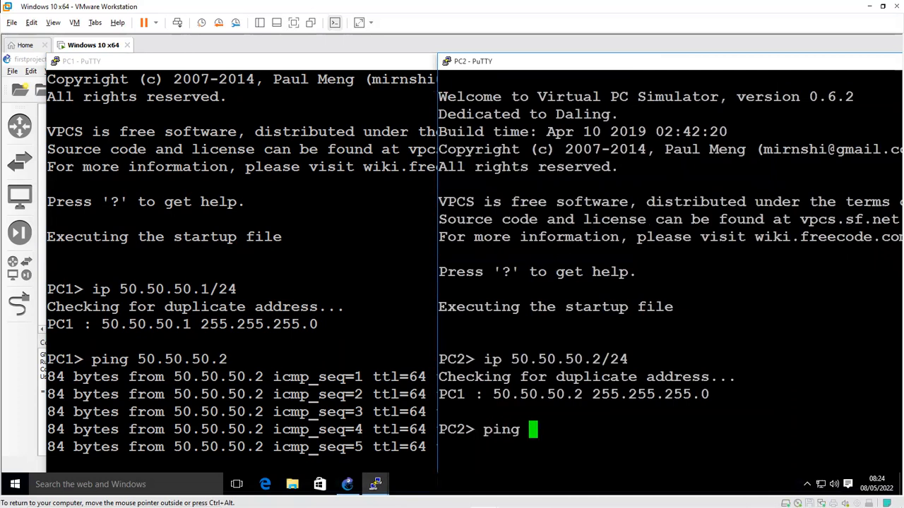
type("50.50.")
type("s")
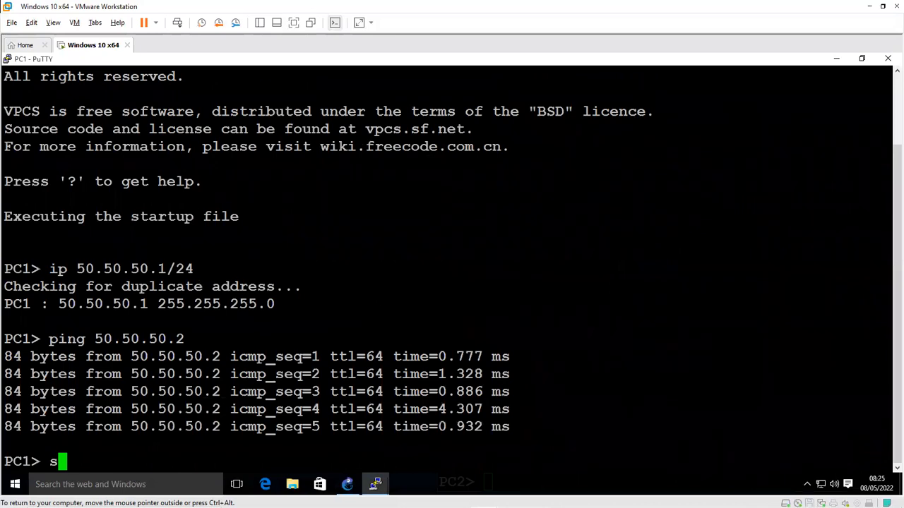
Run 'save' in the PC1 and PC2 consoles to keep their 50.50.50.x configurations.
type("ave")
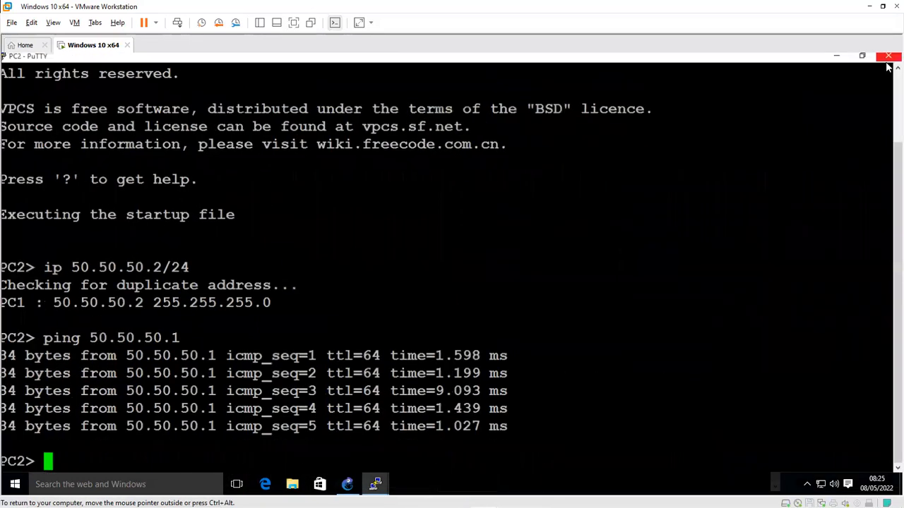
type("save")
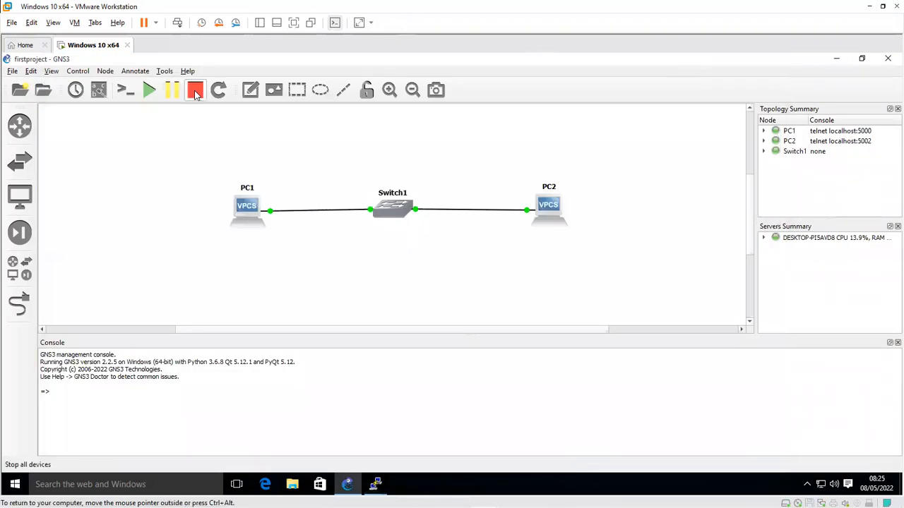
mouse_move(196, 90)
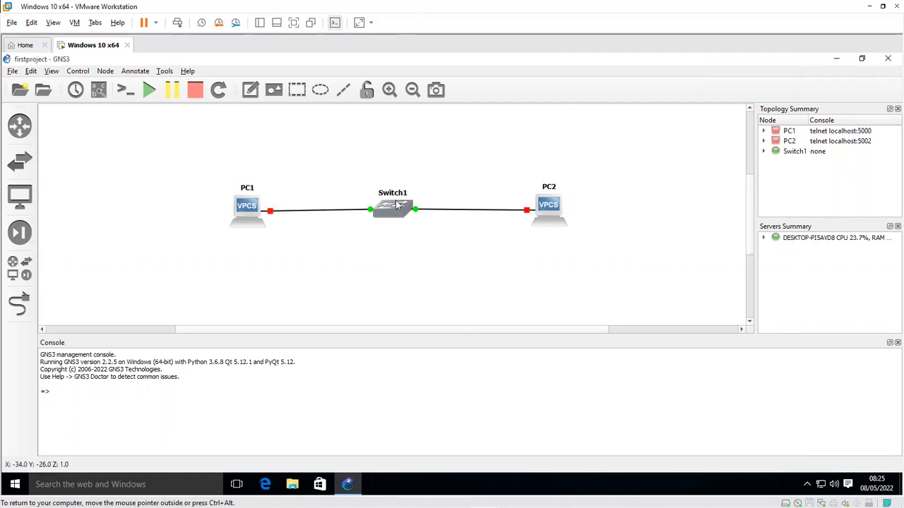
mouse_move(480, 224)
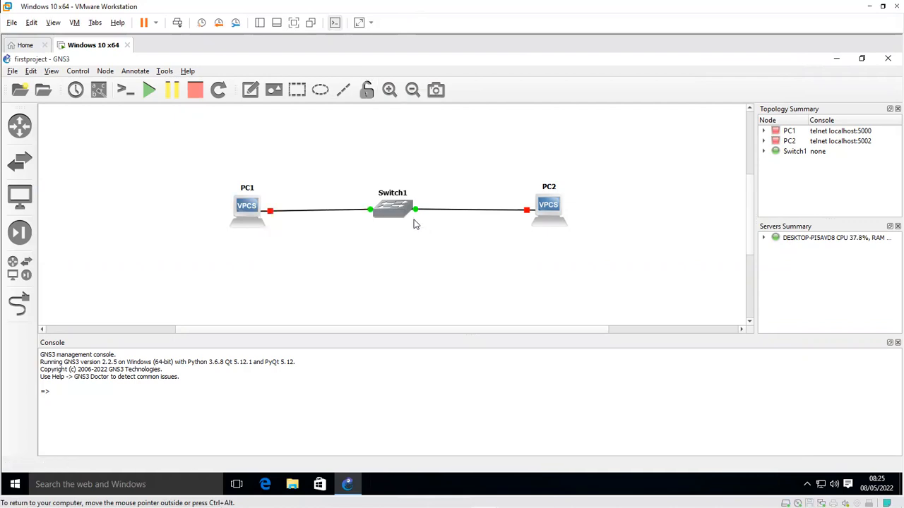
mouse_move(695, 191)
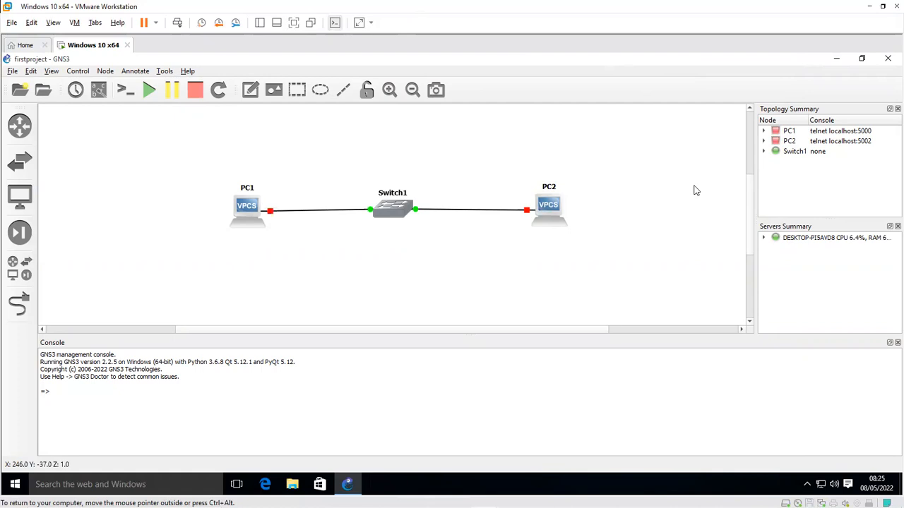